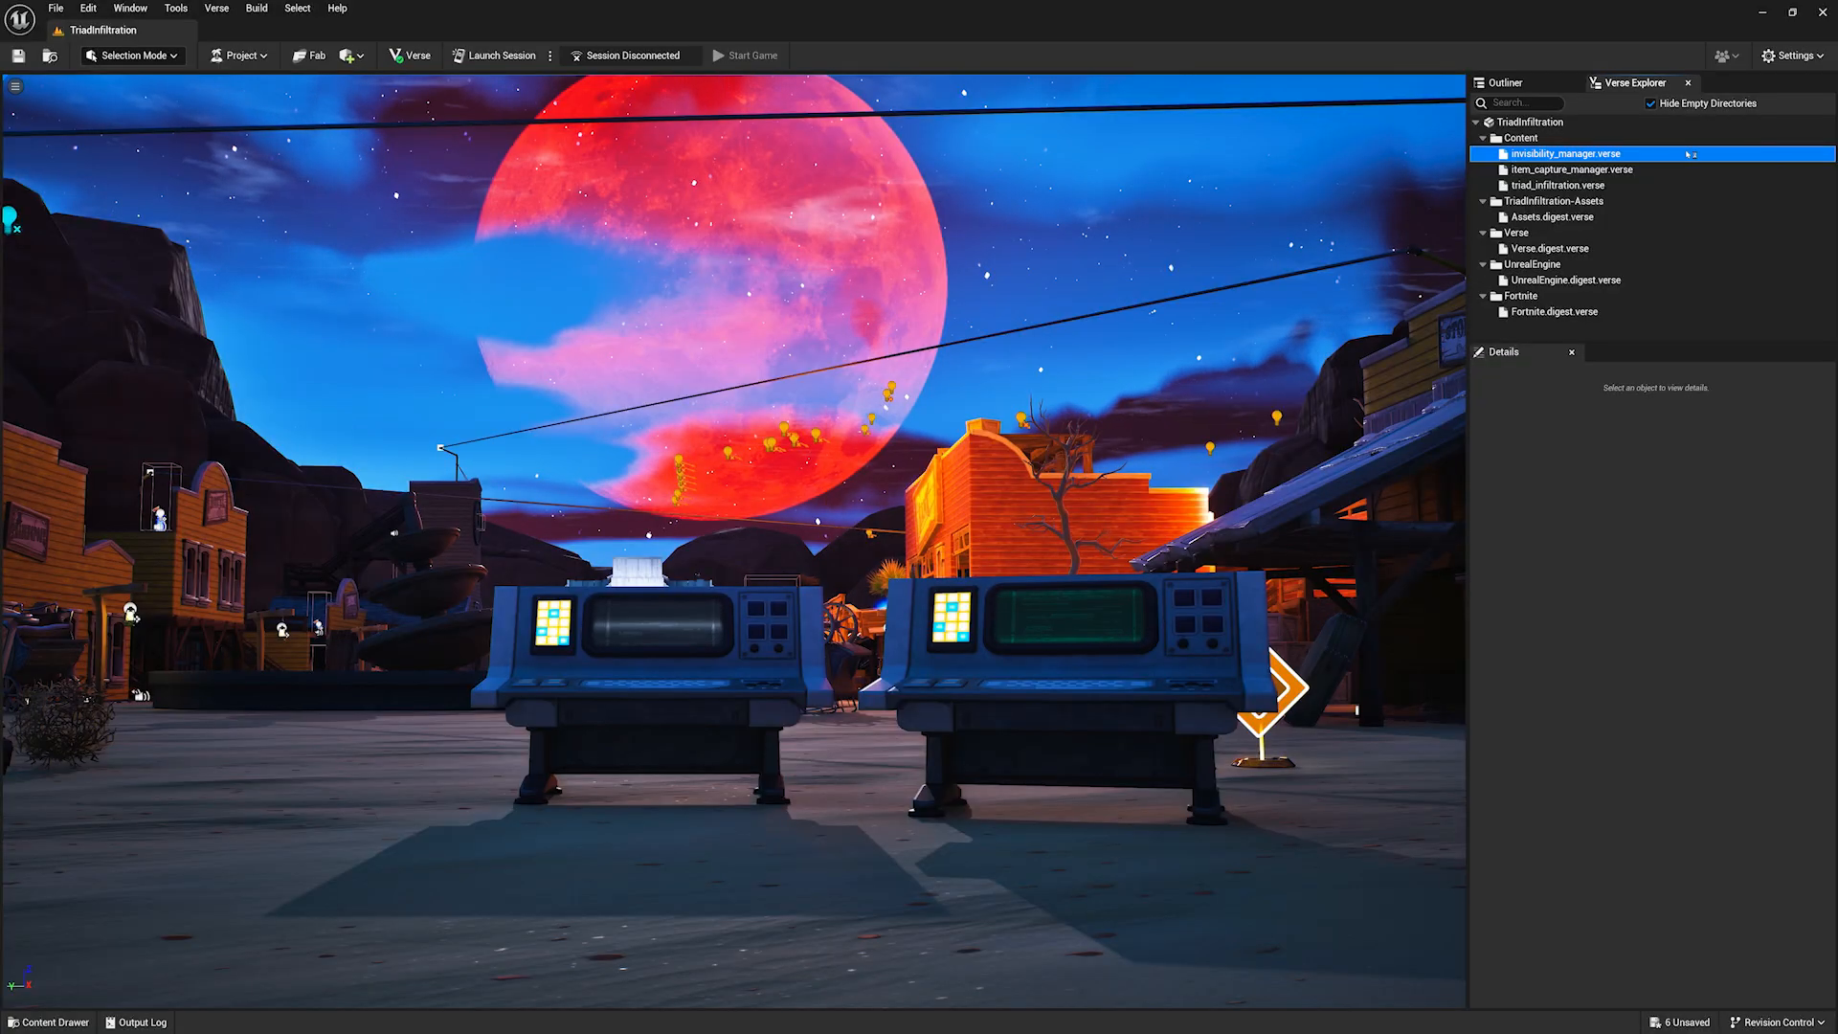
- Bring up invisibility_manager.verse in the code editor from the Verse Explorer
double_click(1562, 153)
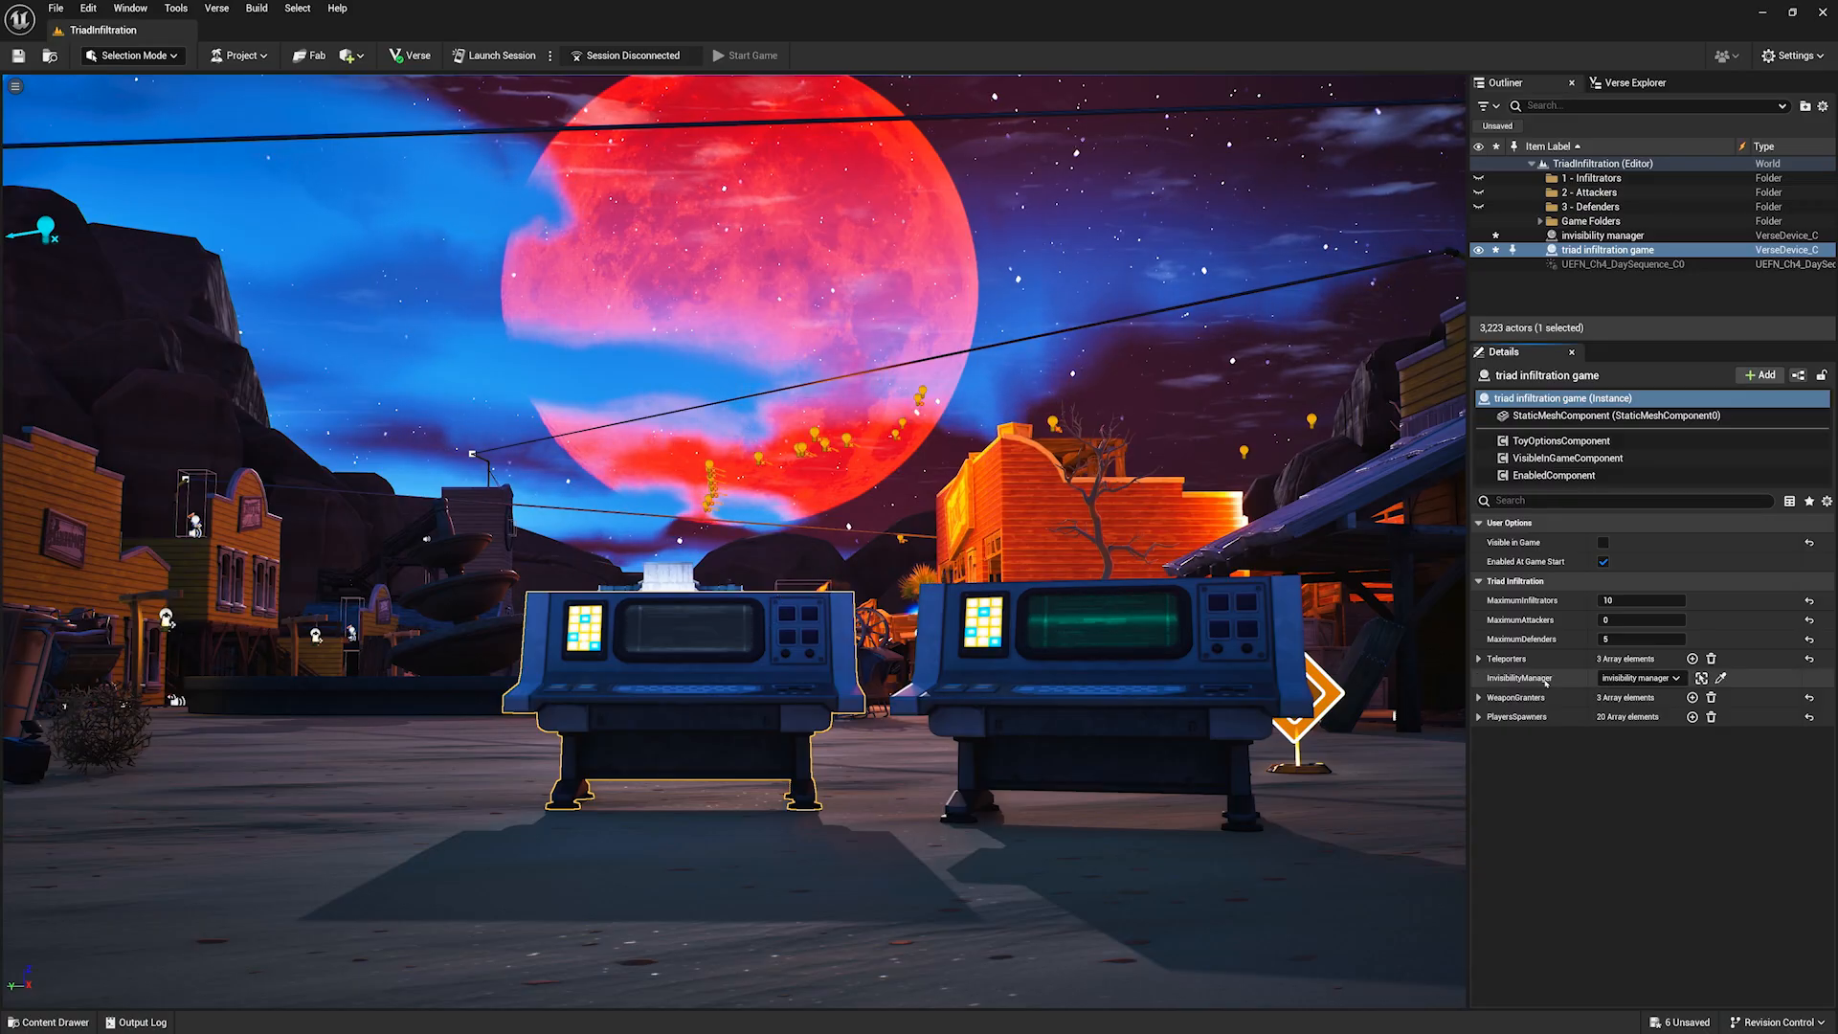
left_click(1678, 677)
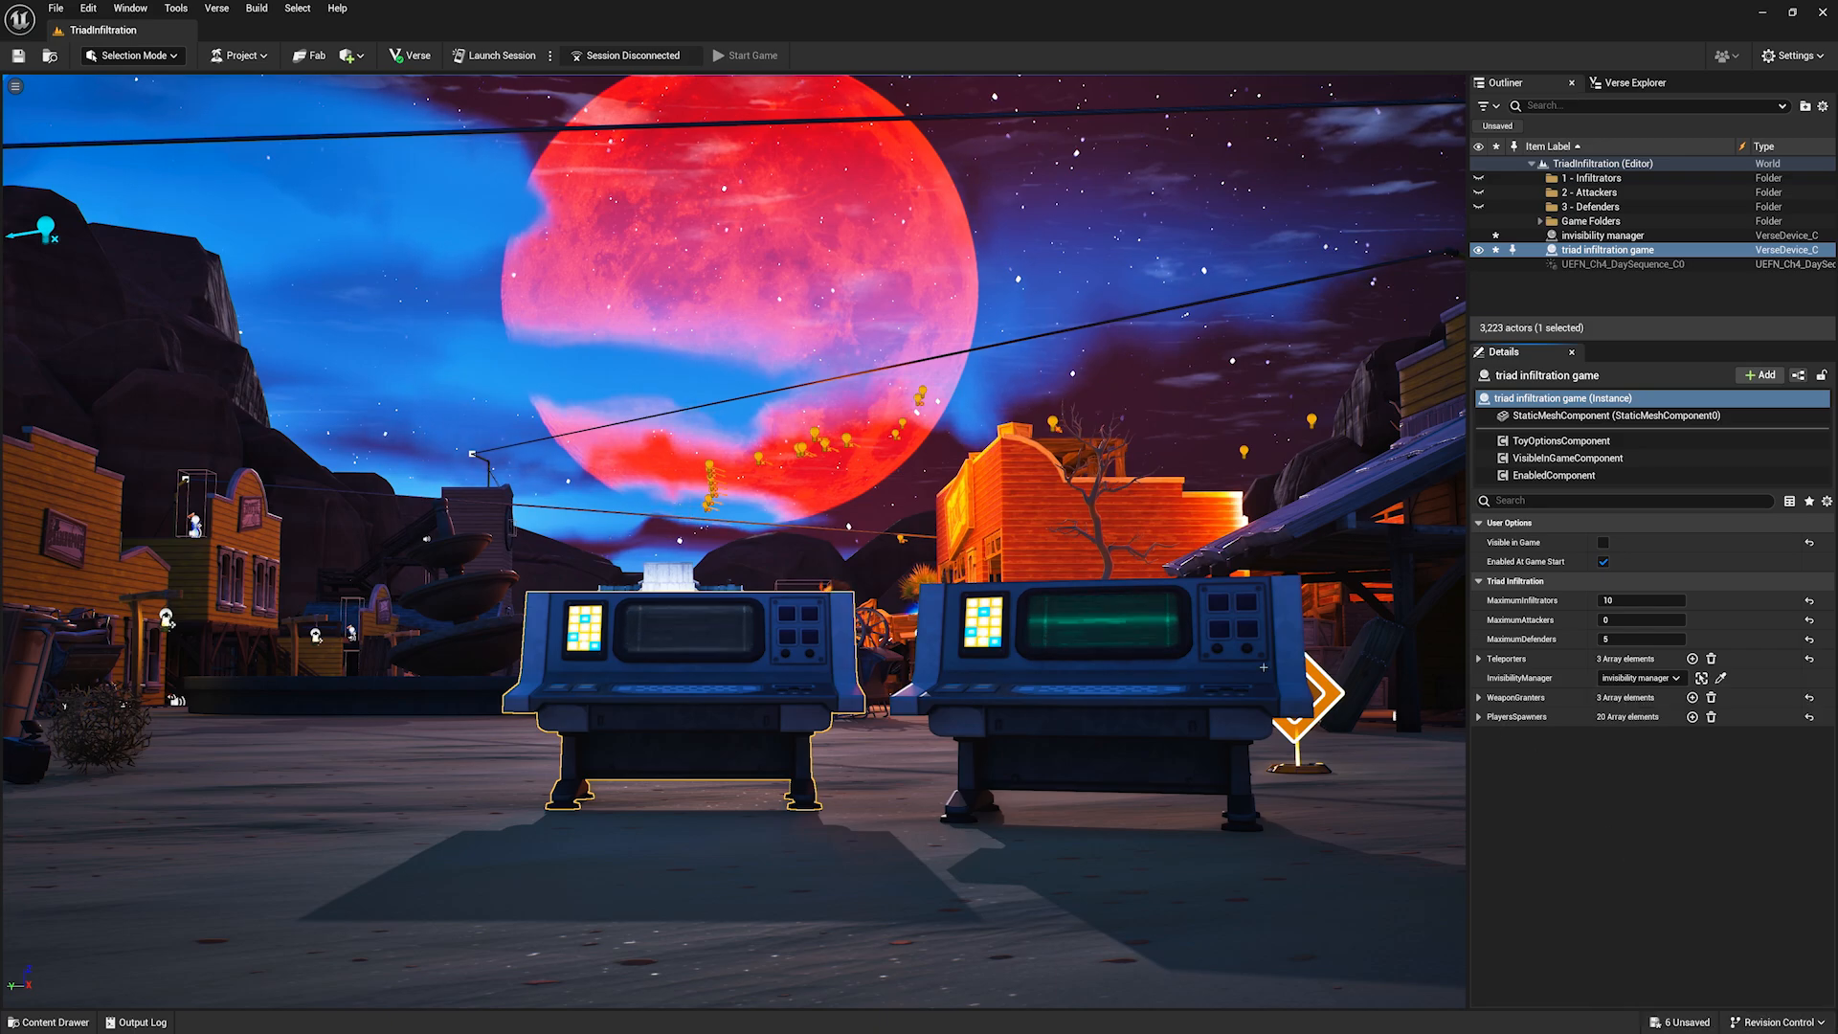
left_click(1602, 235)
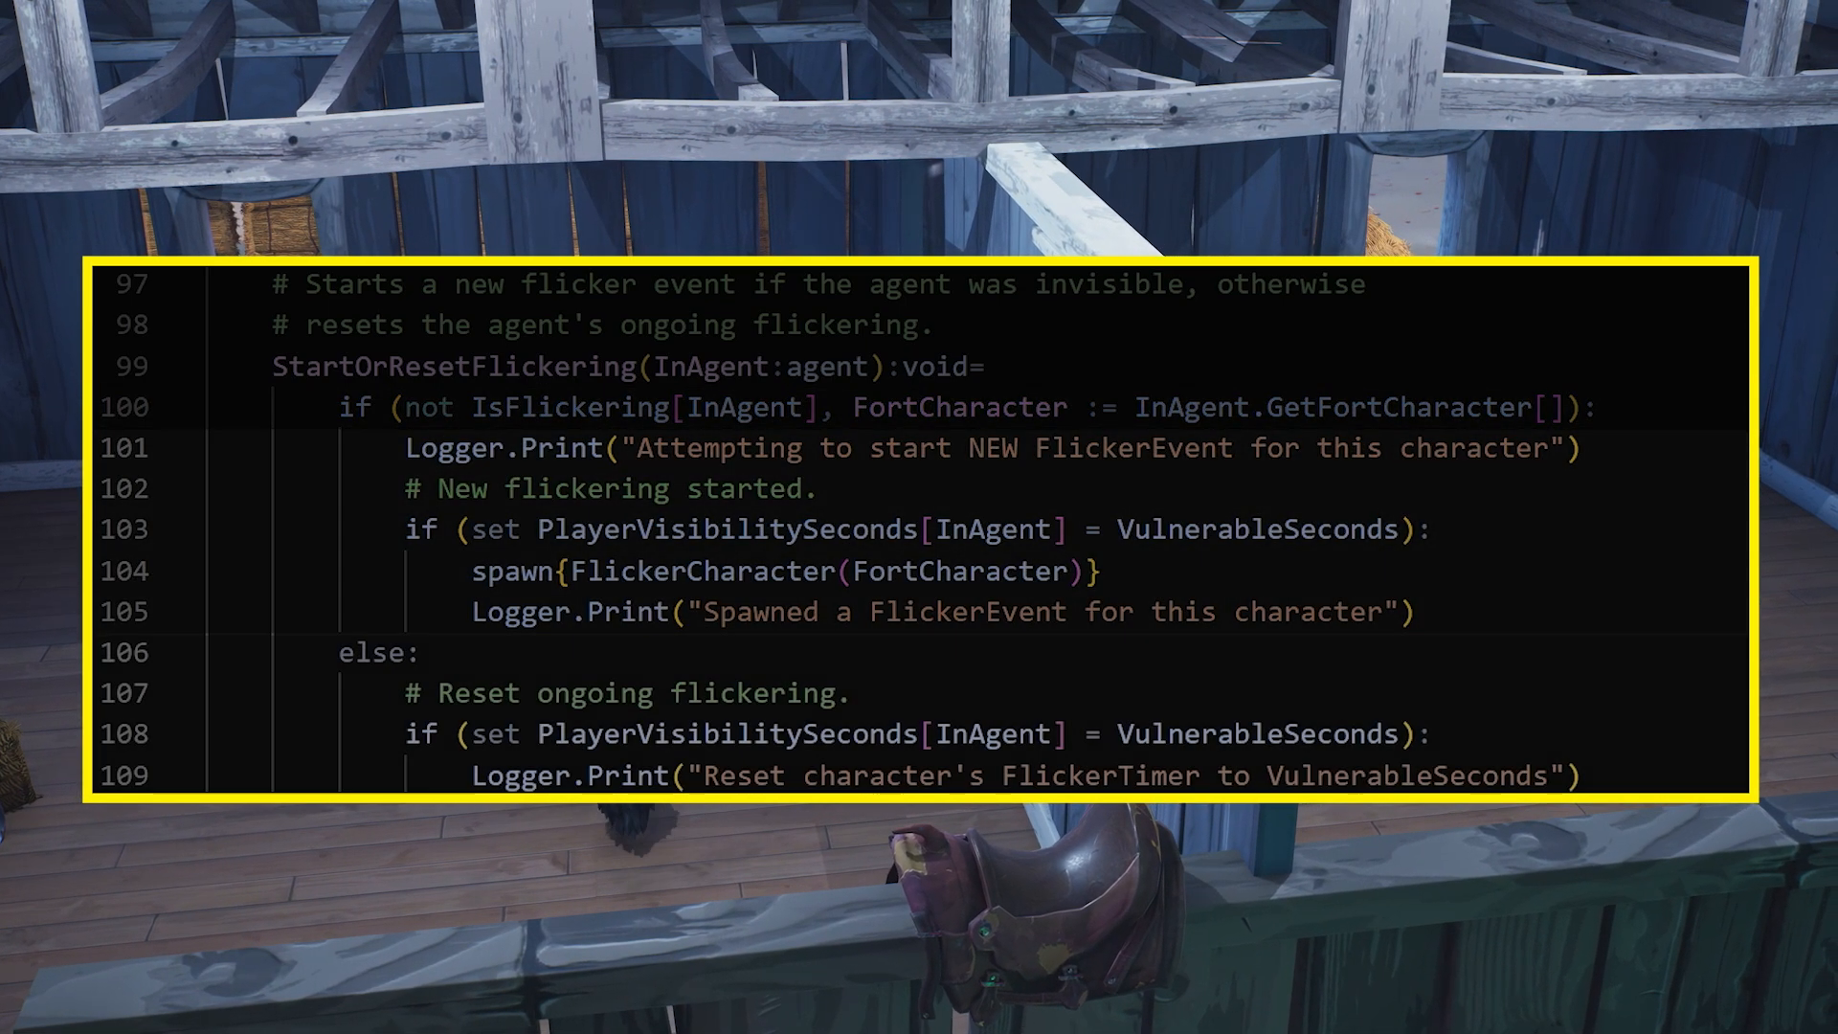
scroll("up", 3)
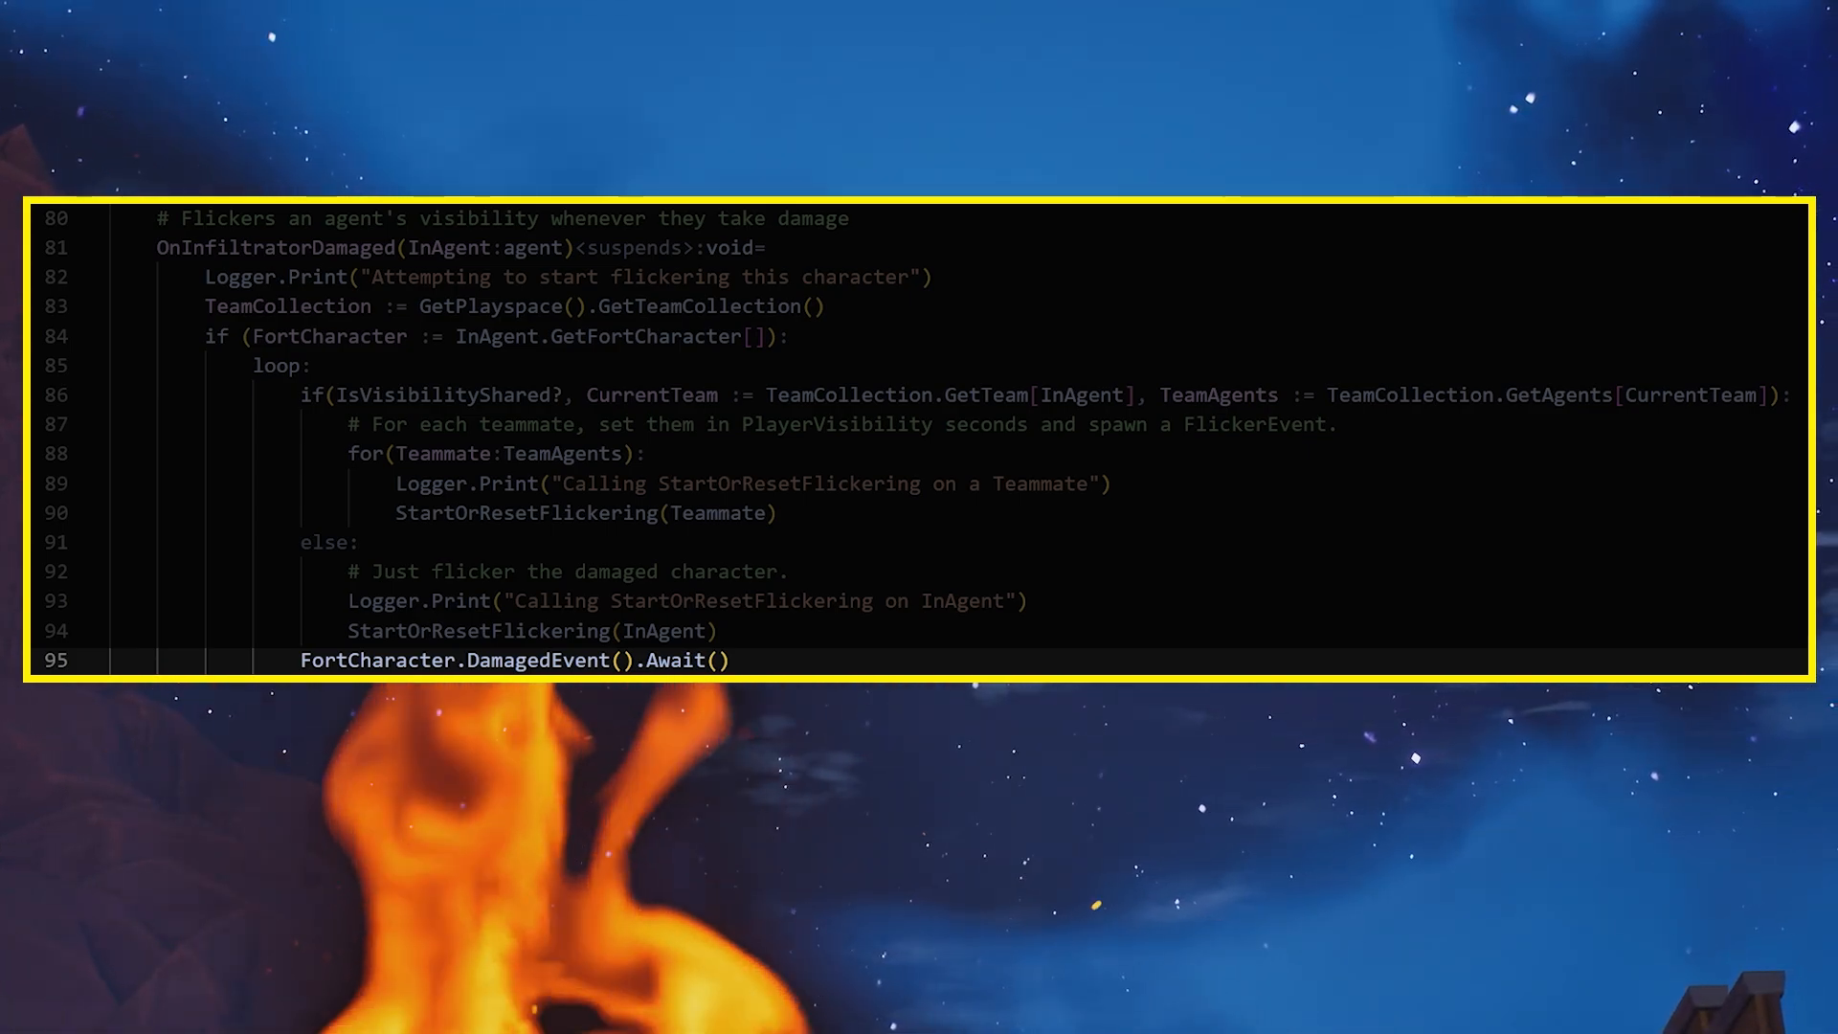
scroll("up", 3)
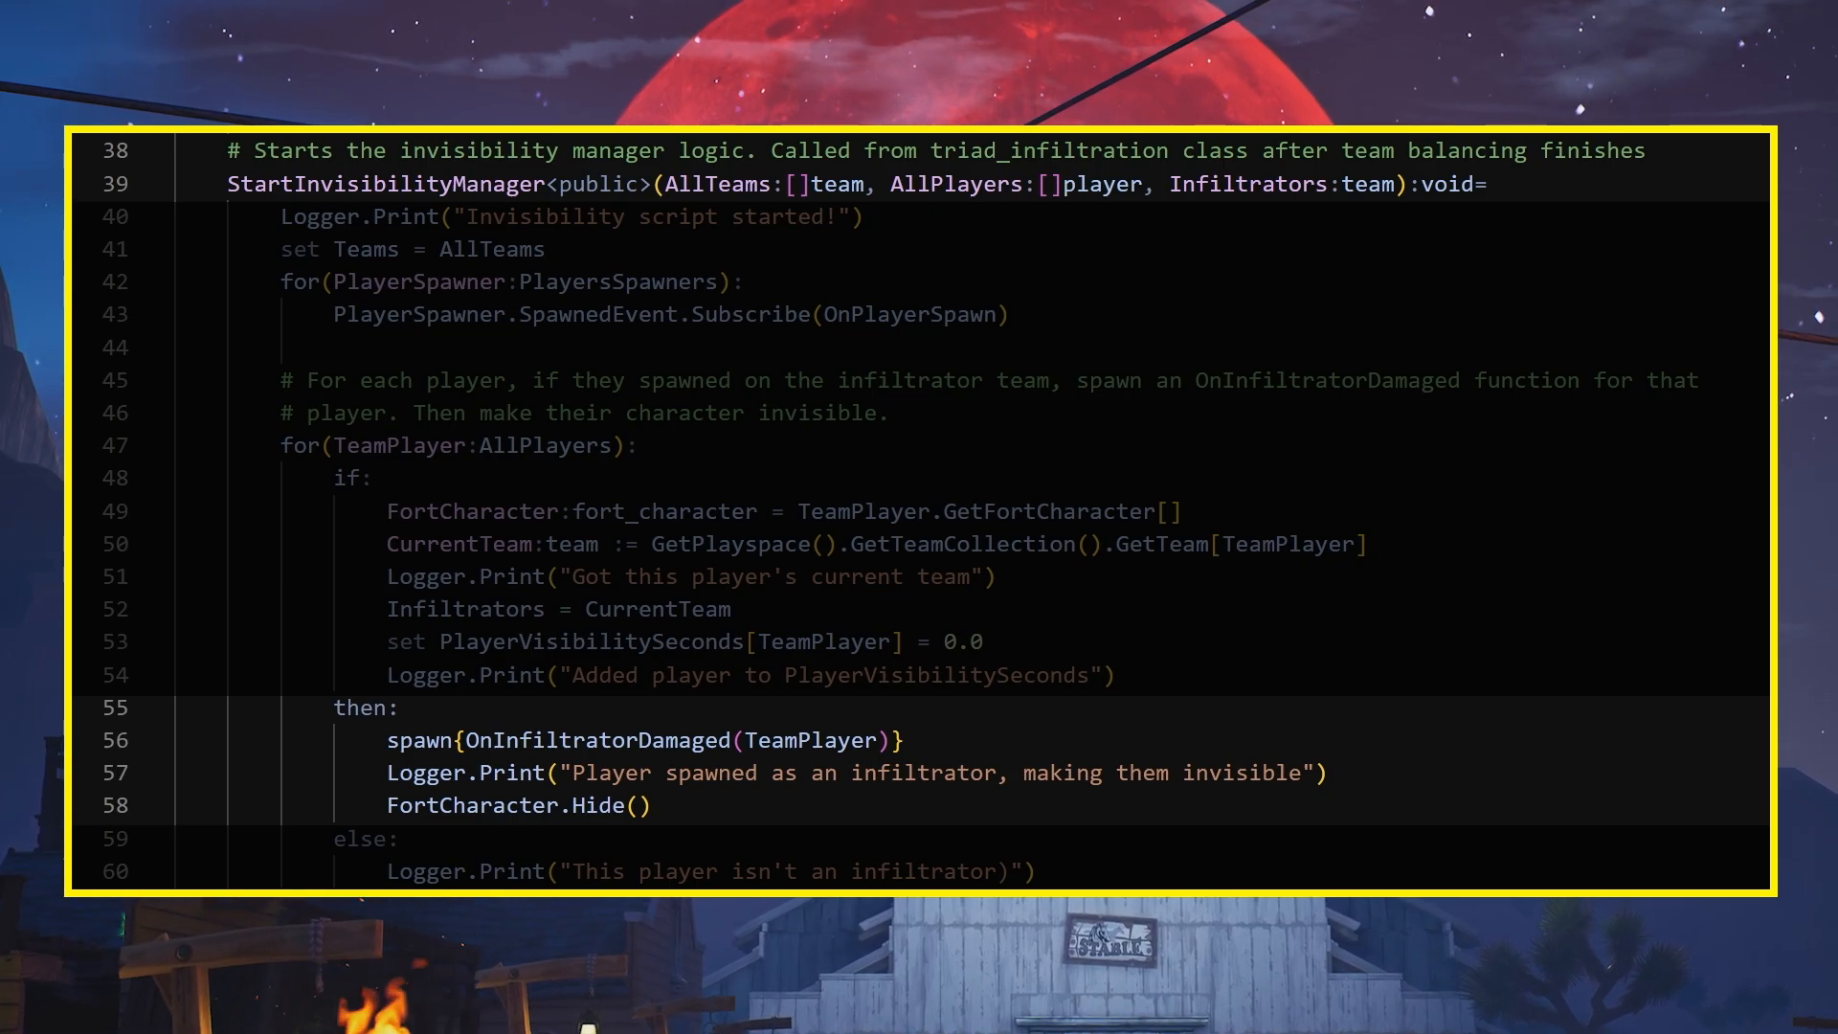
left_click(217, 8)
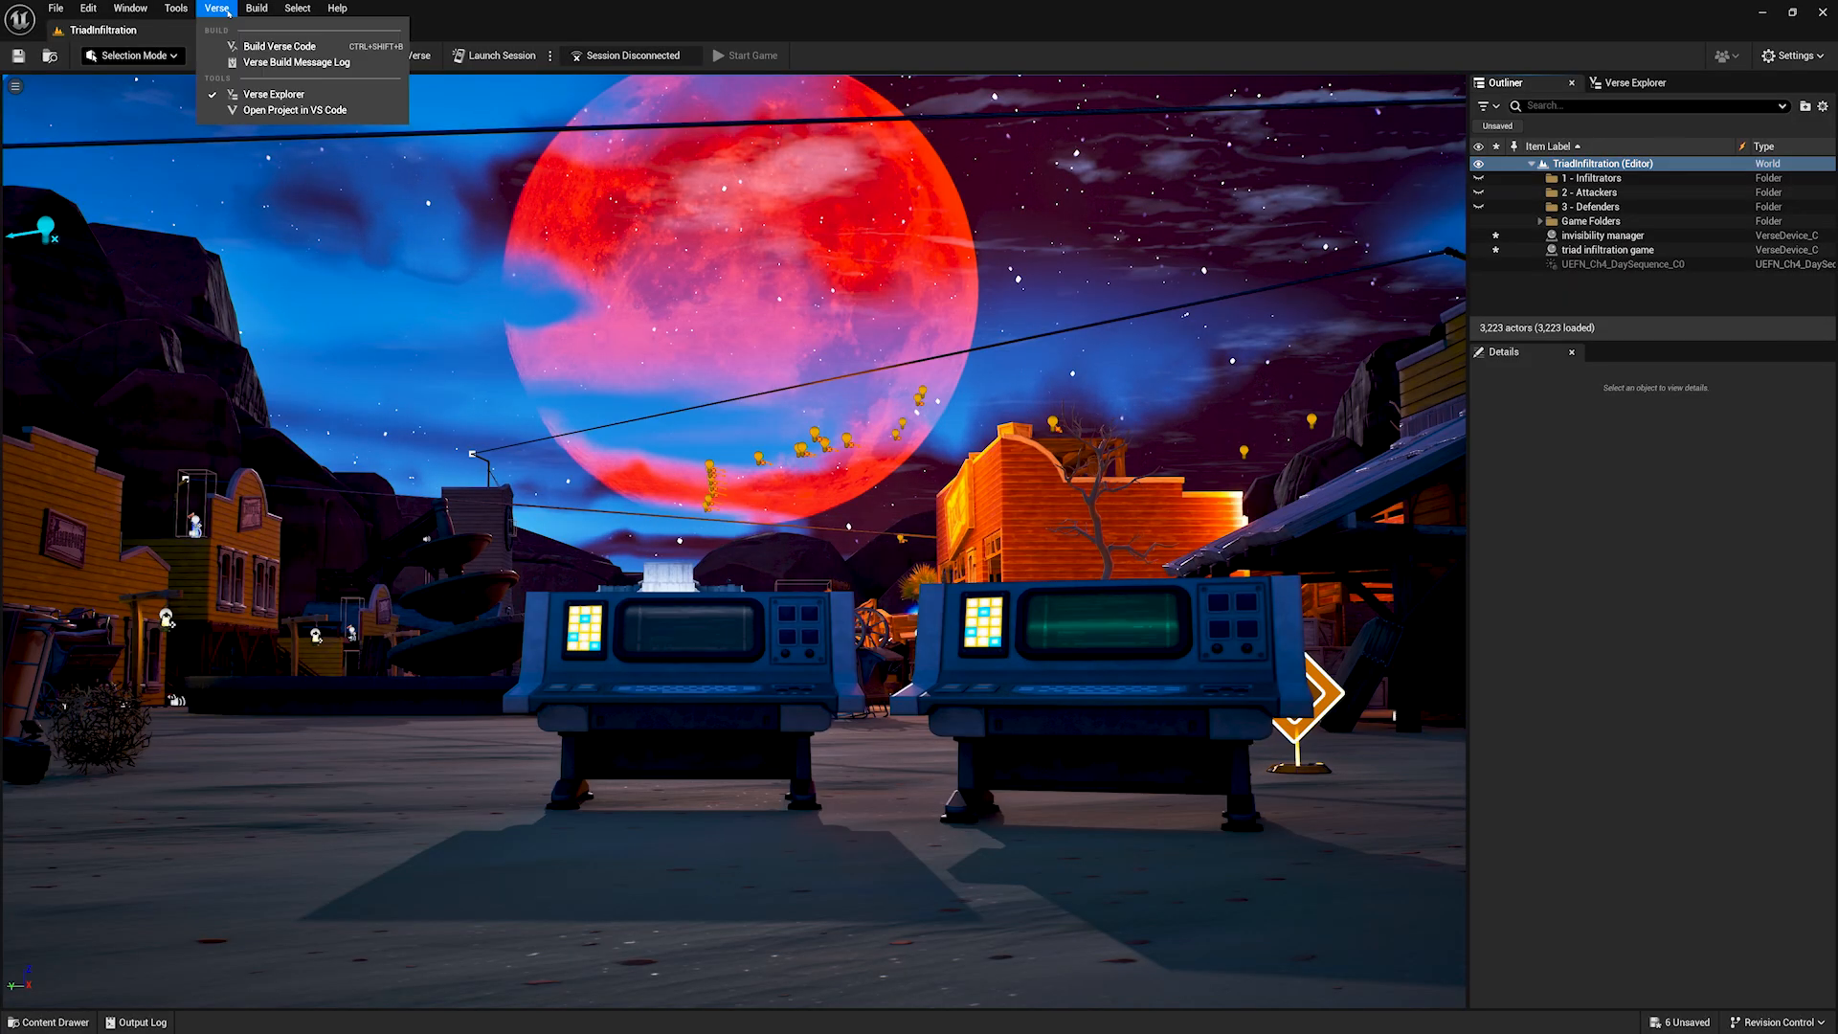
mouse_move(497, 56)
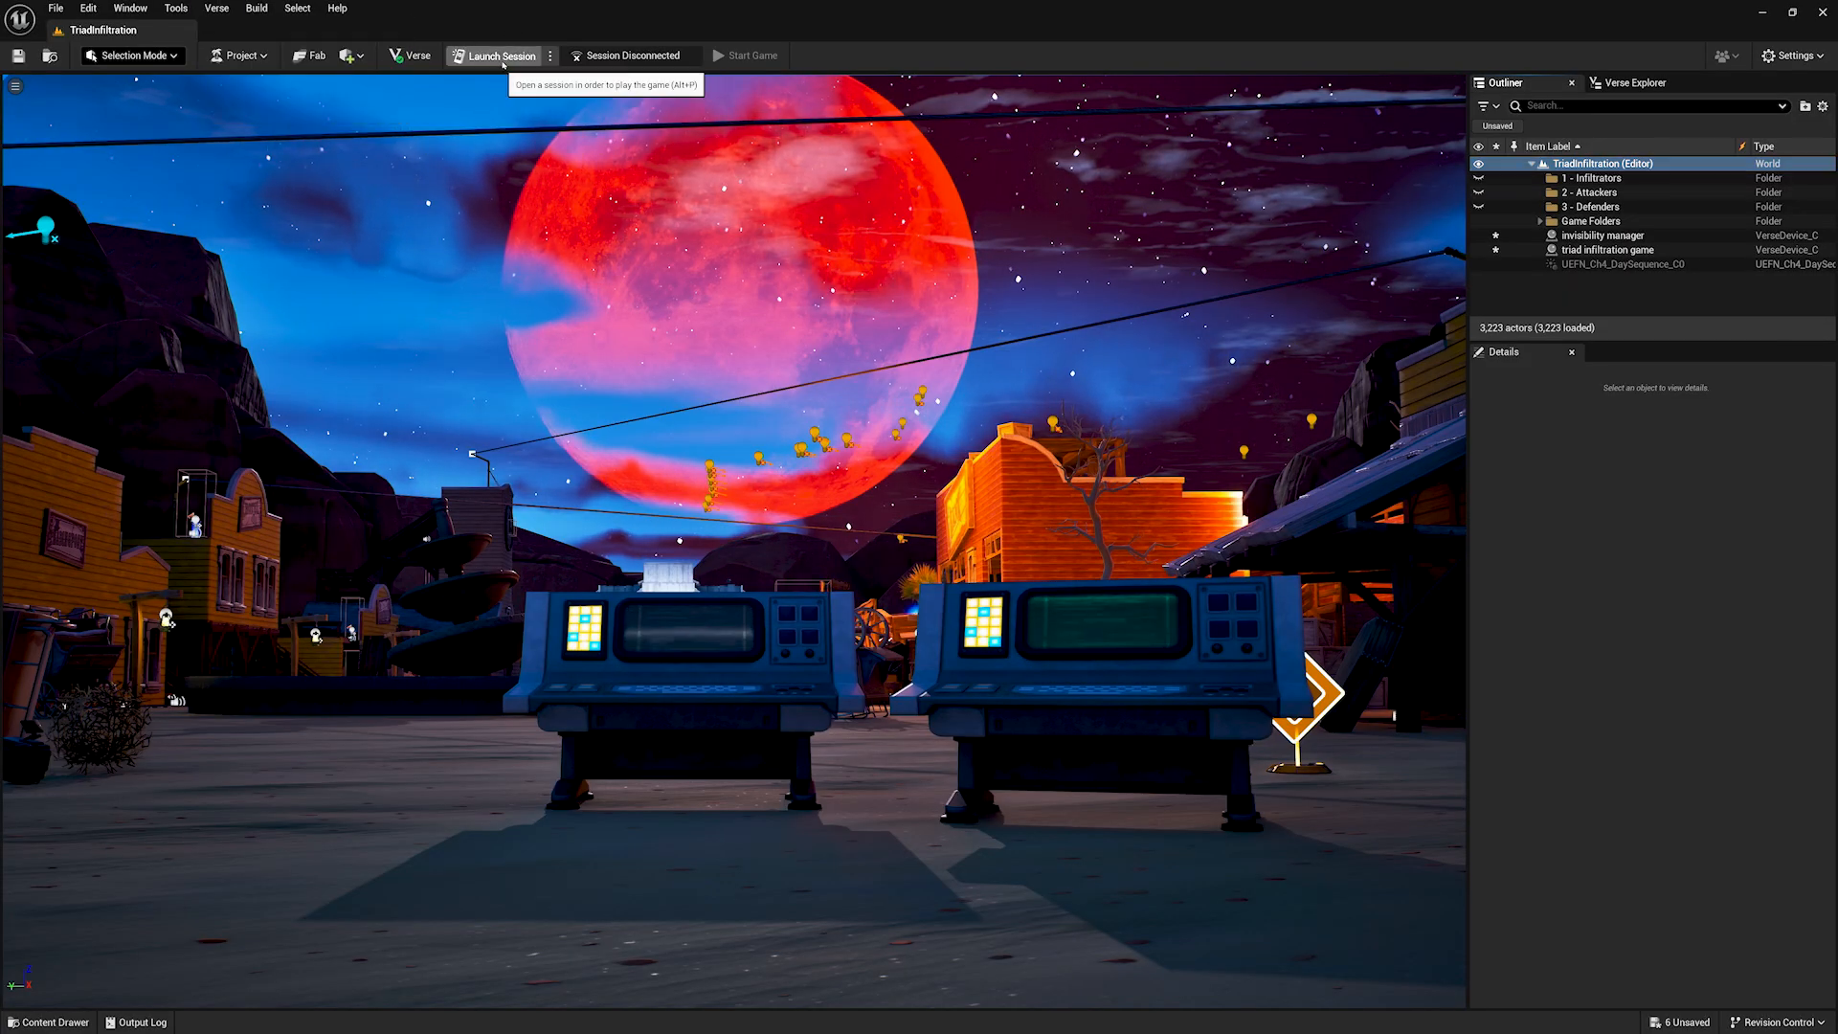
- Launch the session and ready up in the Fortnite lobby for the private island game
left_click(502, 55)
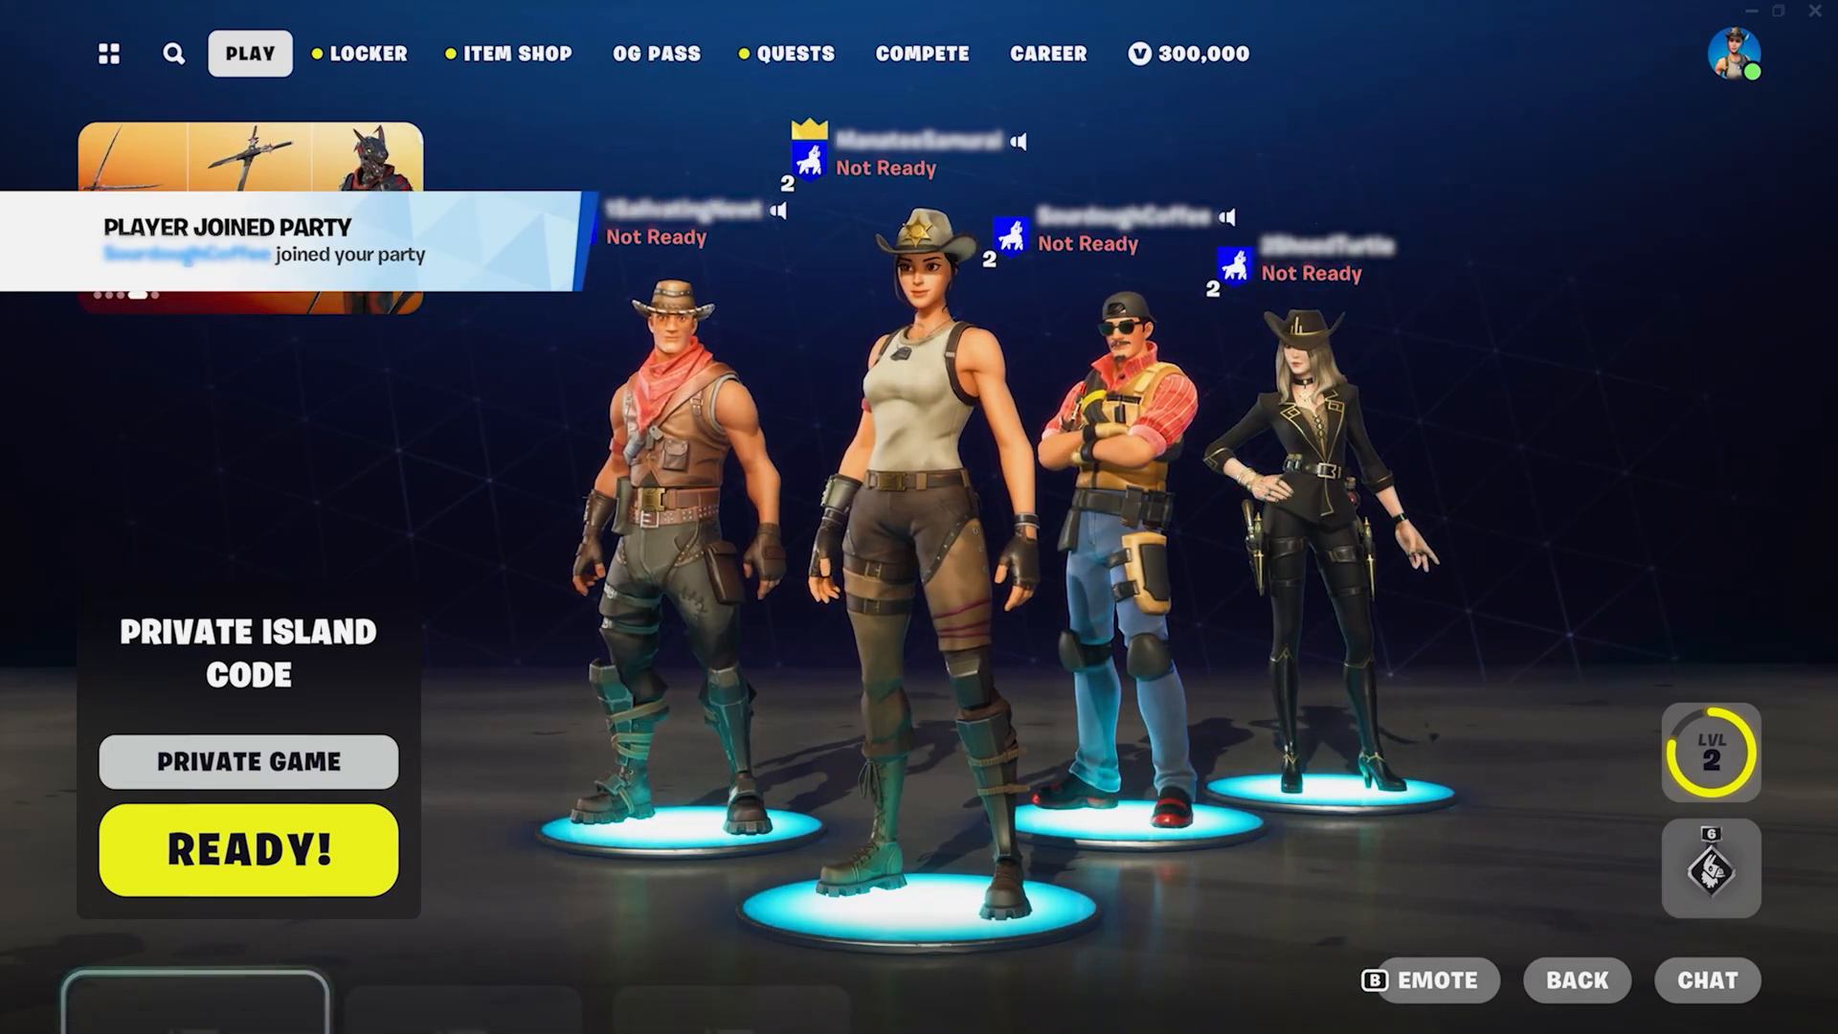
left_click(247, 849)
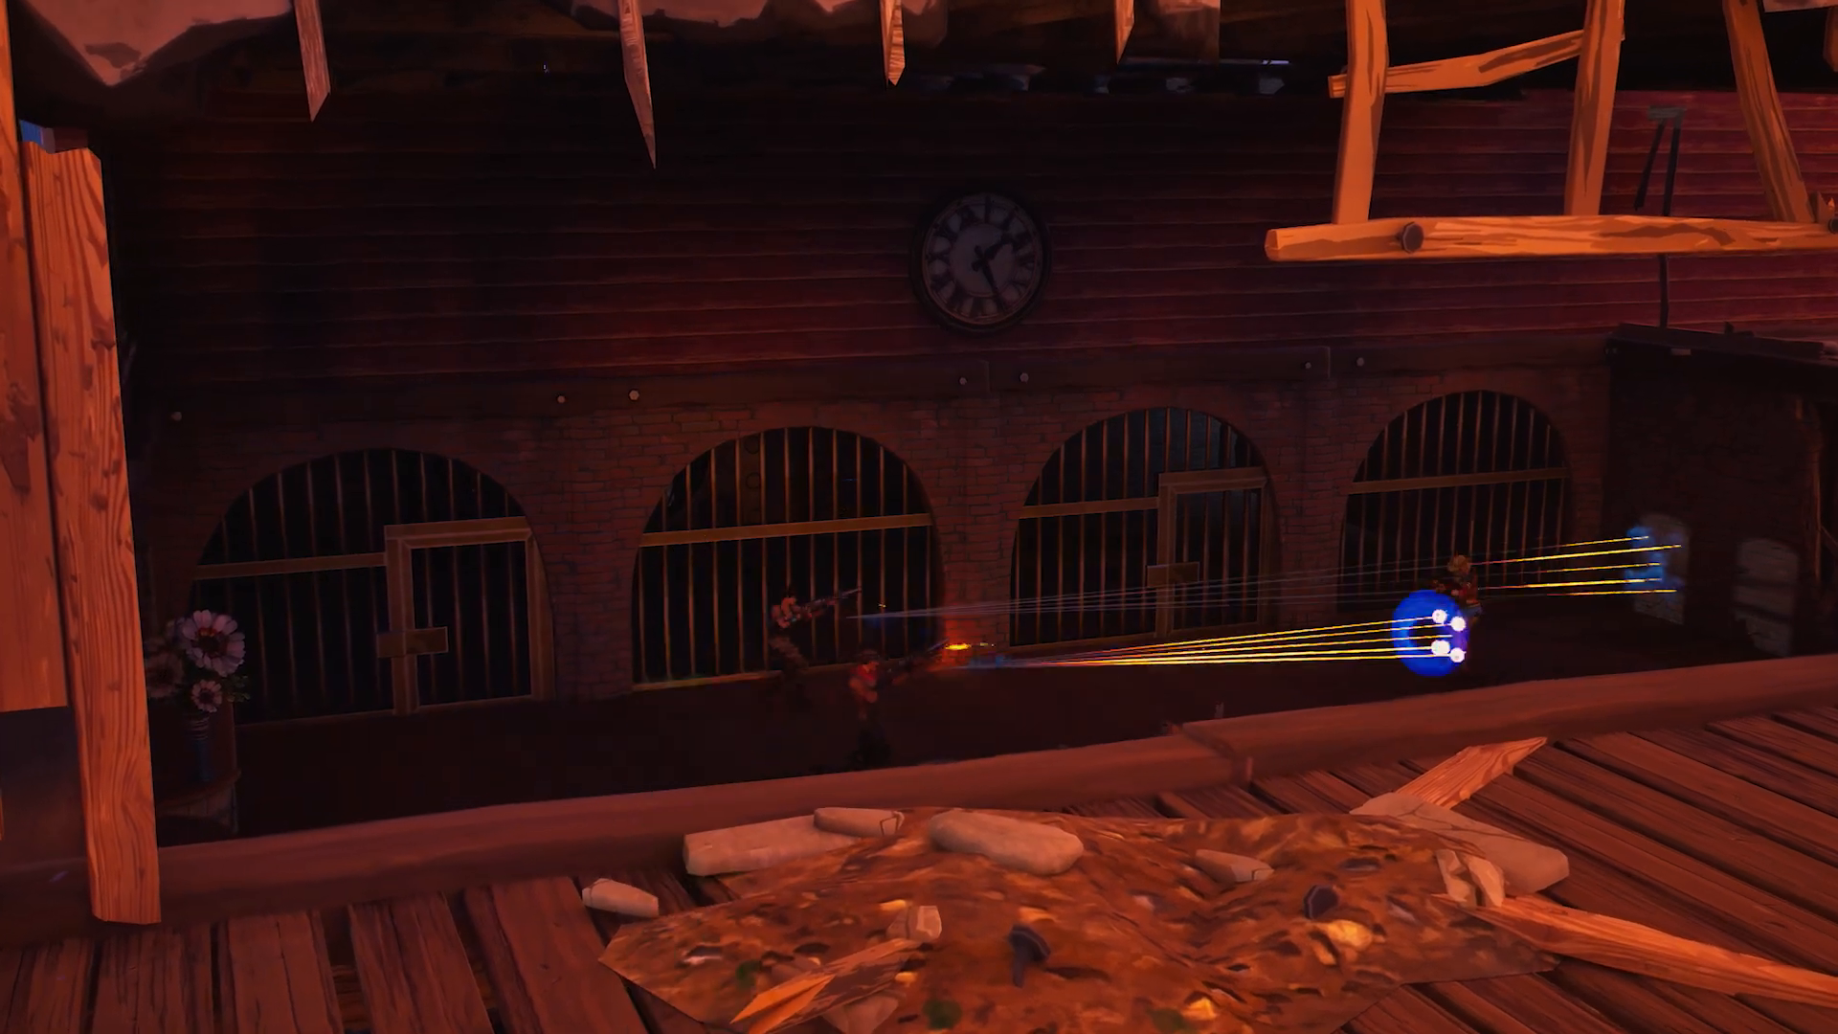
mouse_move(919, 517)
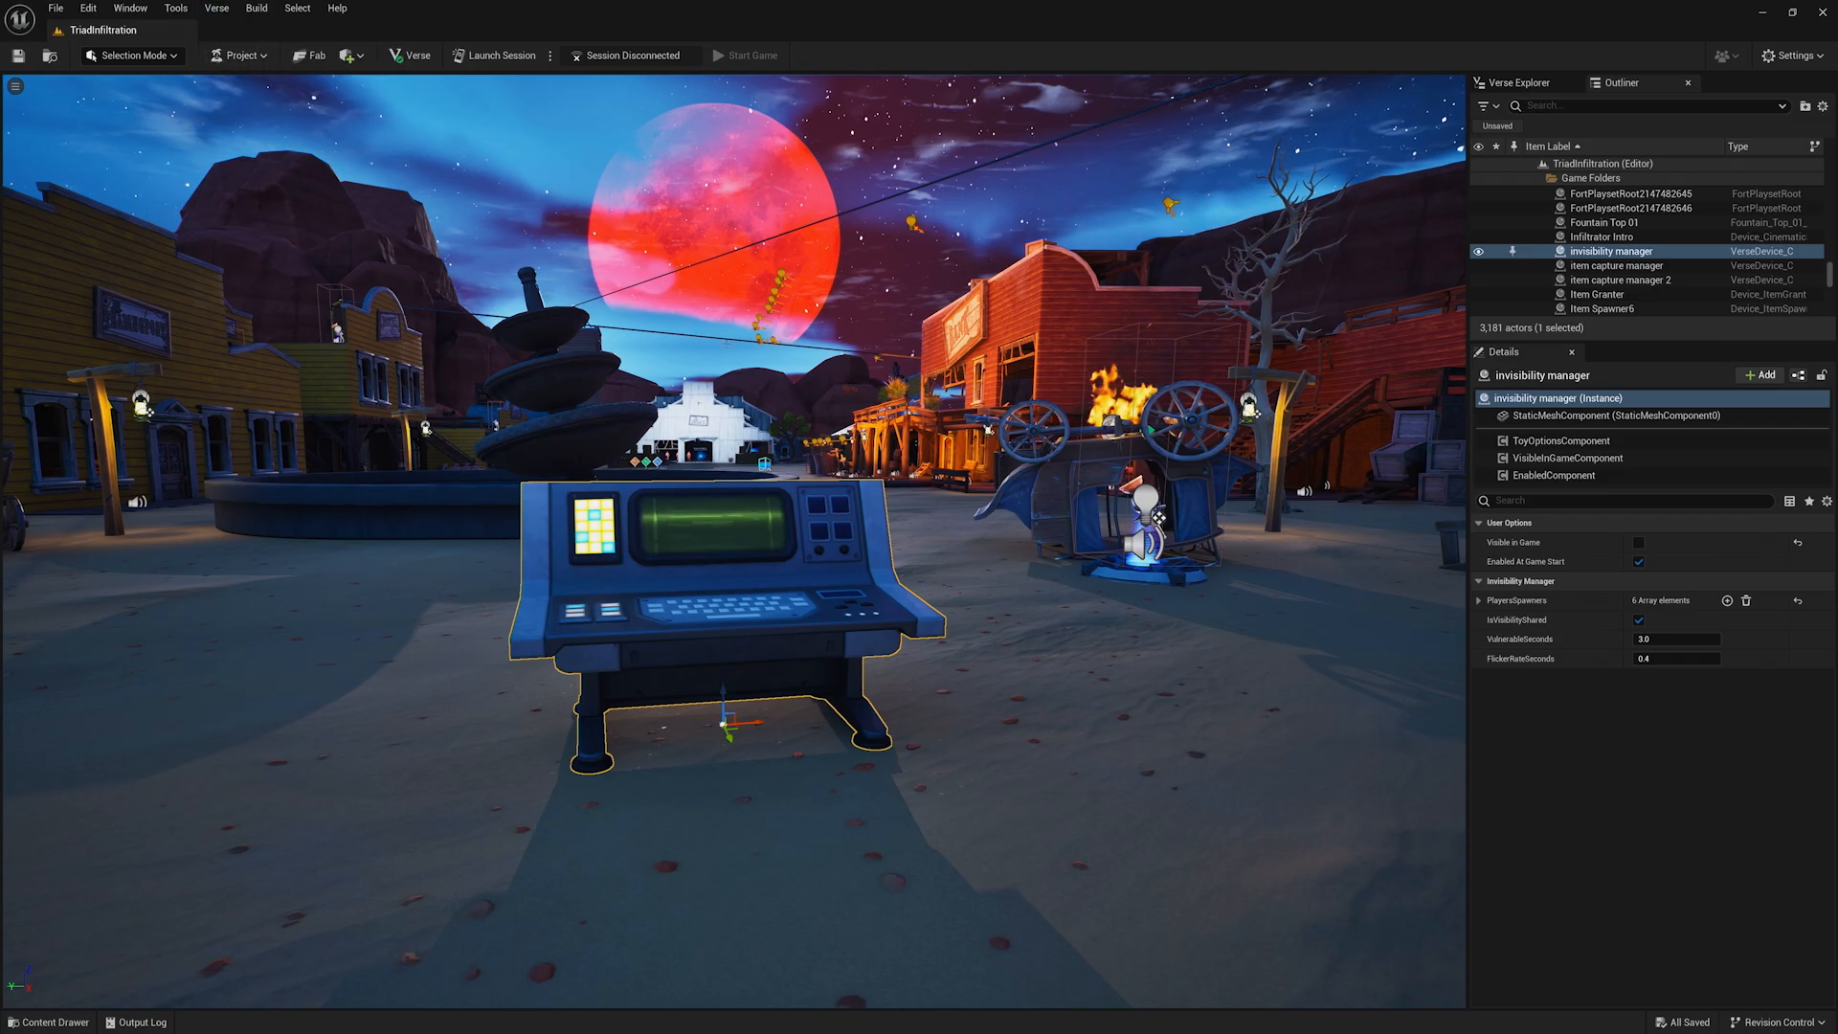
- Select the invisibility manager device to review its shared visibility, 3.0 vulnerable seconds and 0.4 flicker settings
left_click(1478, 600)
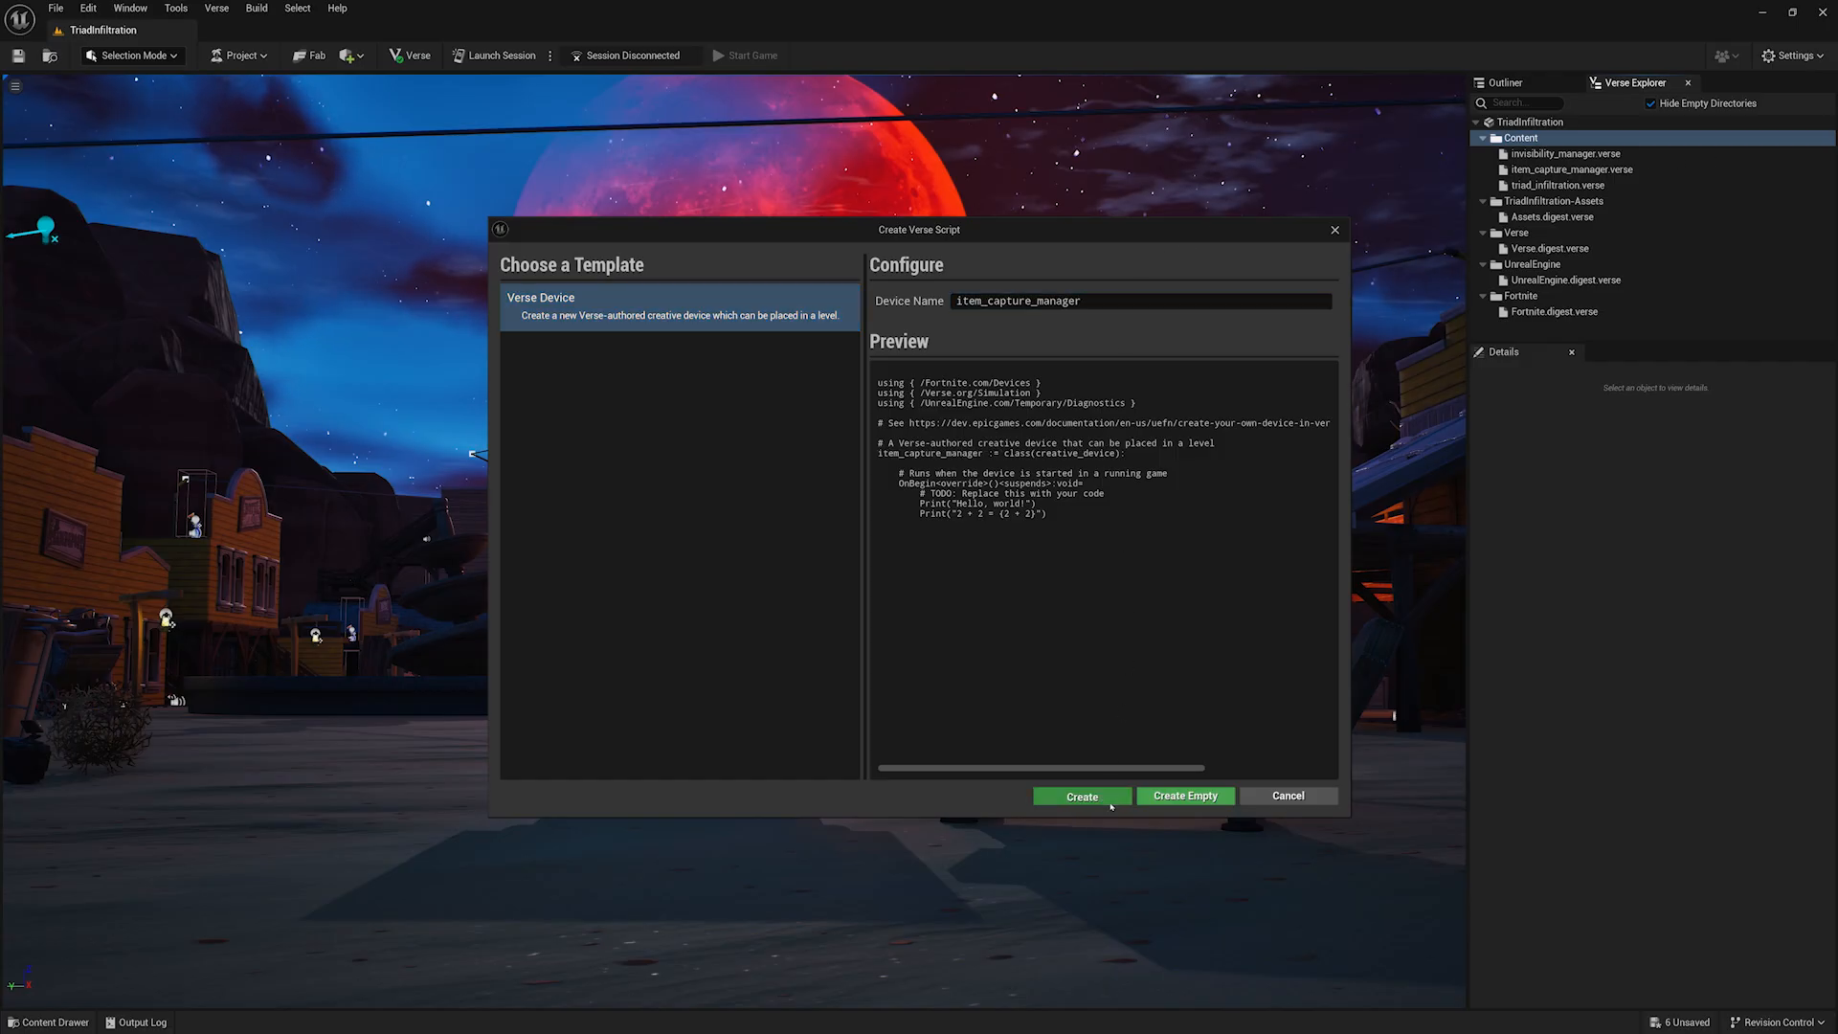
left_click(1077, 796)
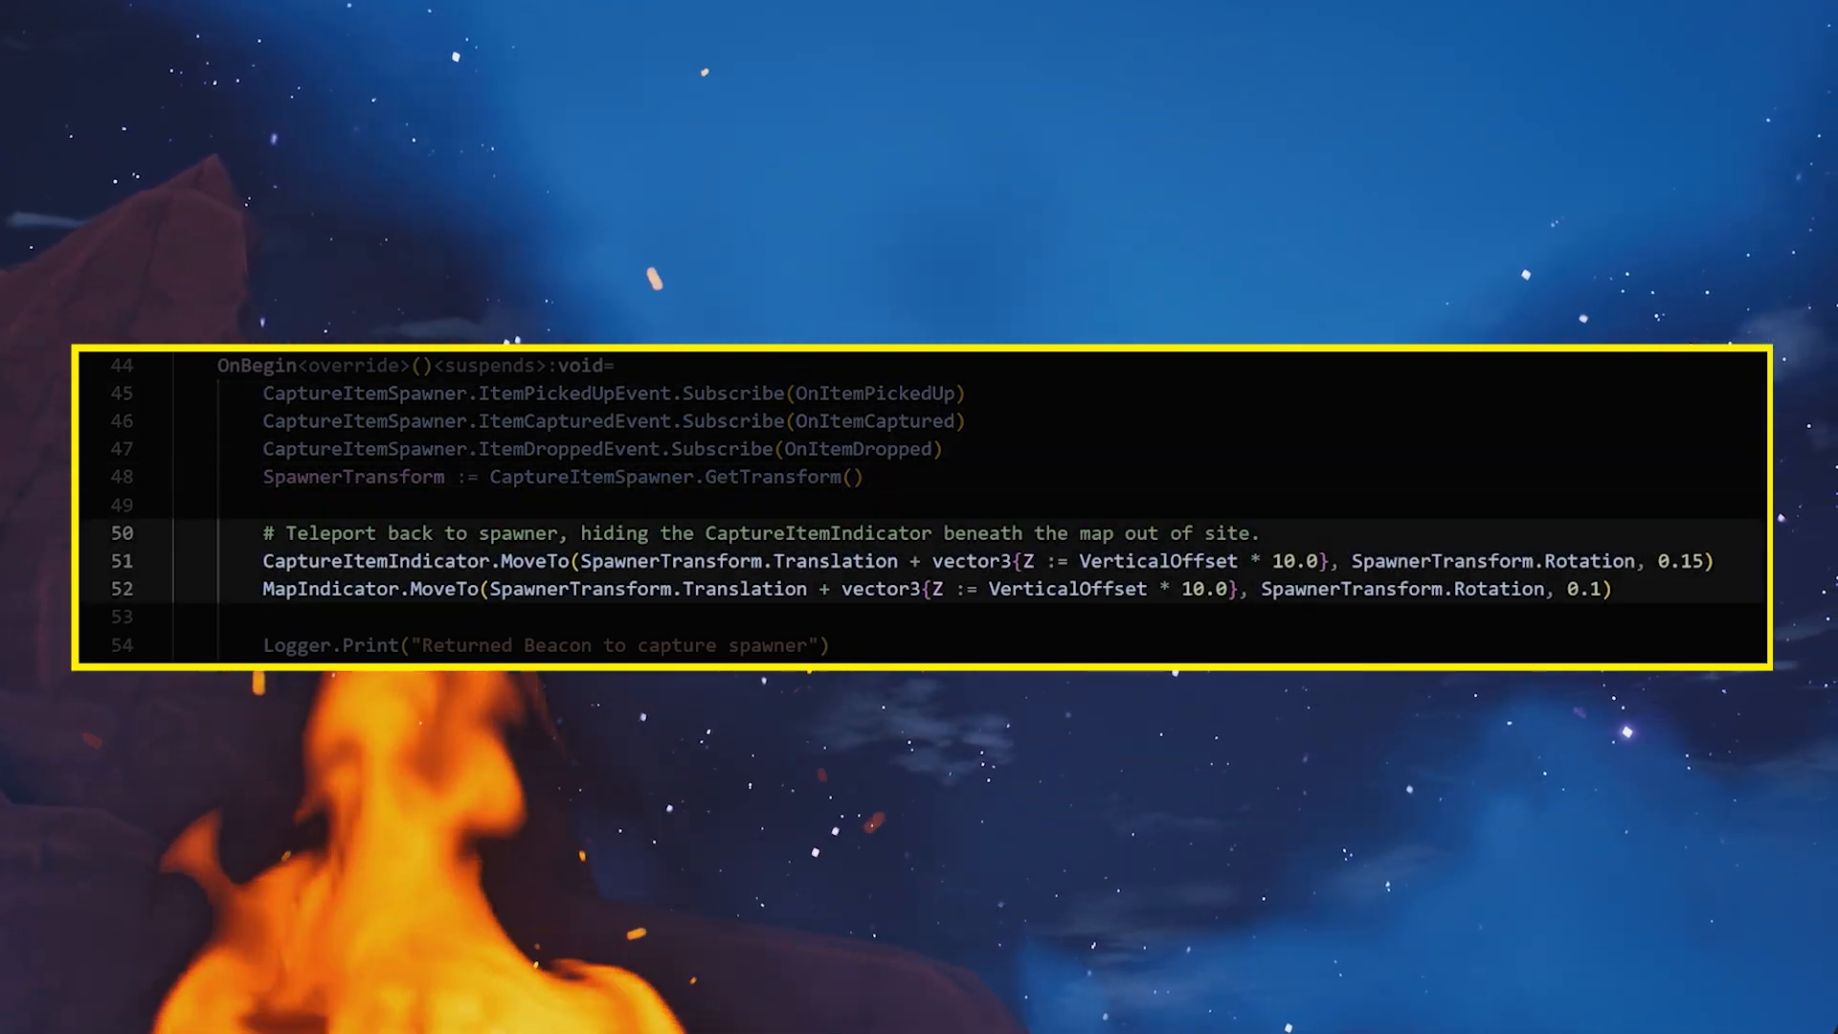
- Set item capture manager2's ReturnTime to 10.0 seconds, with the attacker capture spawner and score manager linked
left_click(216, 8)
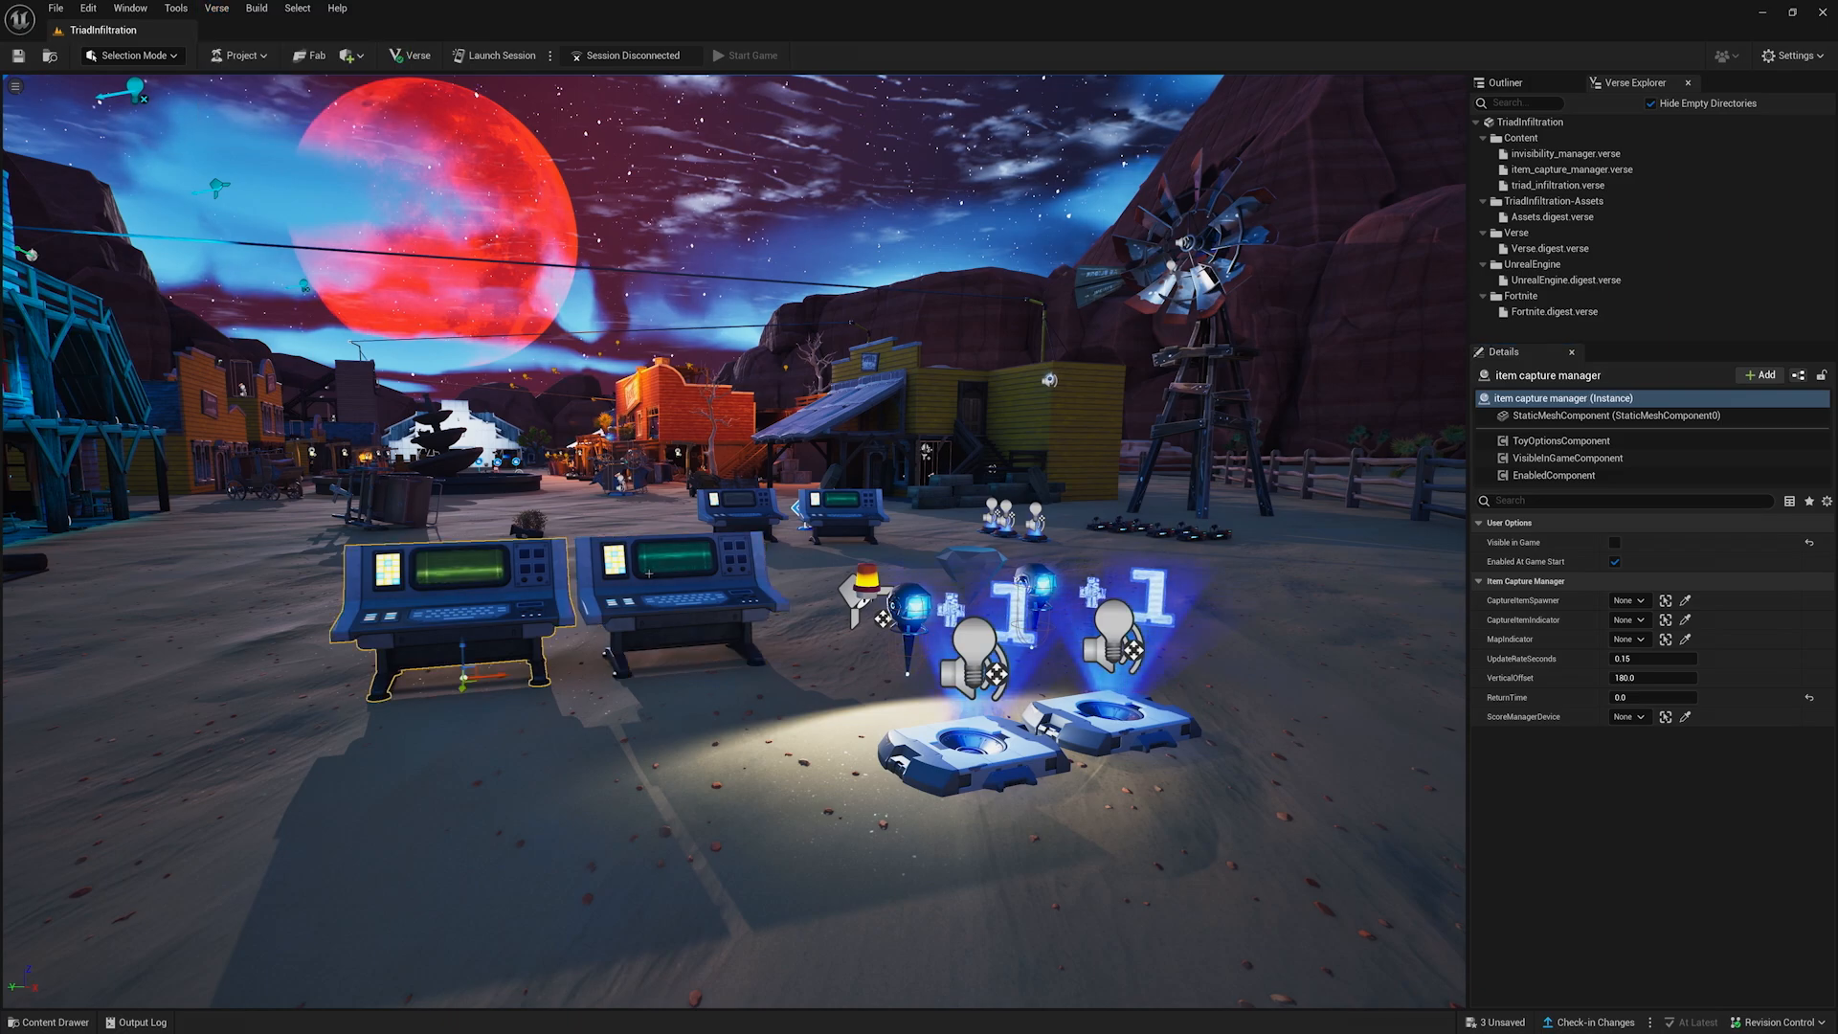
left_click(1643, 599)
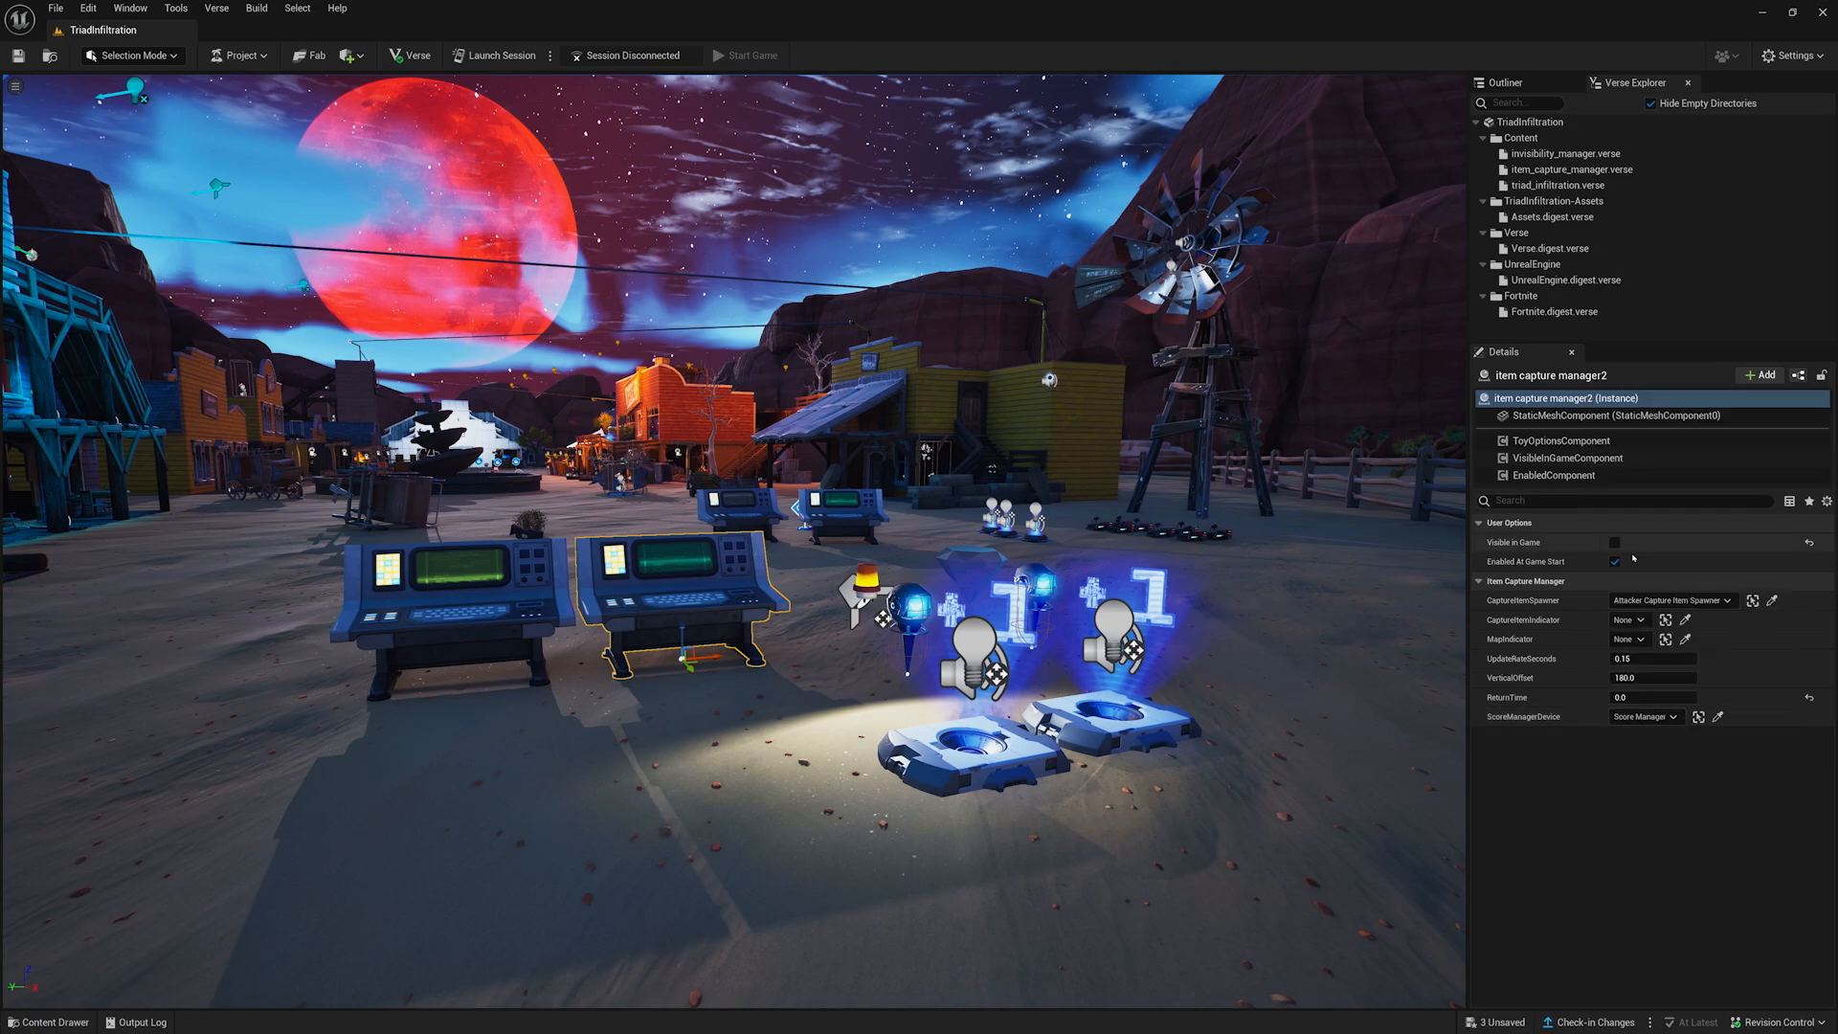
left_click(1721, 599)
type("10")
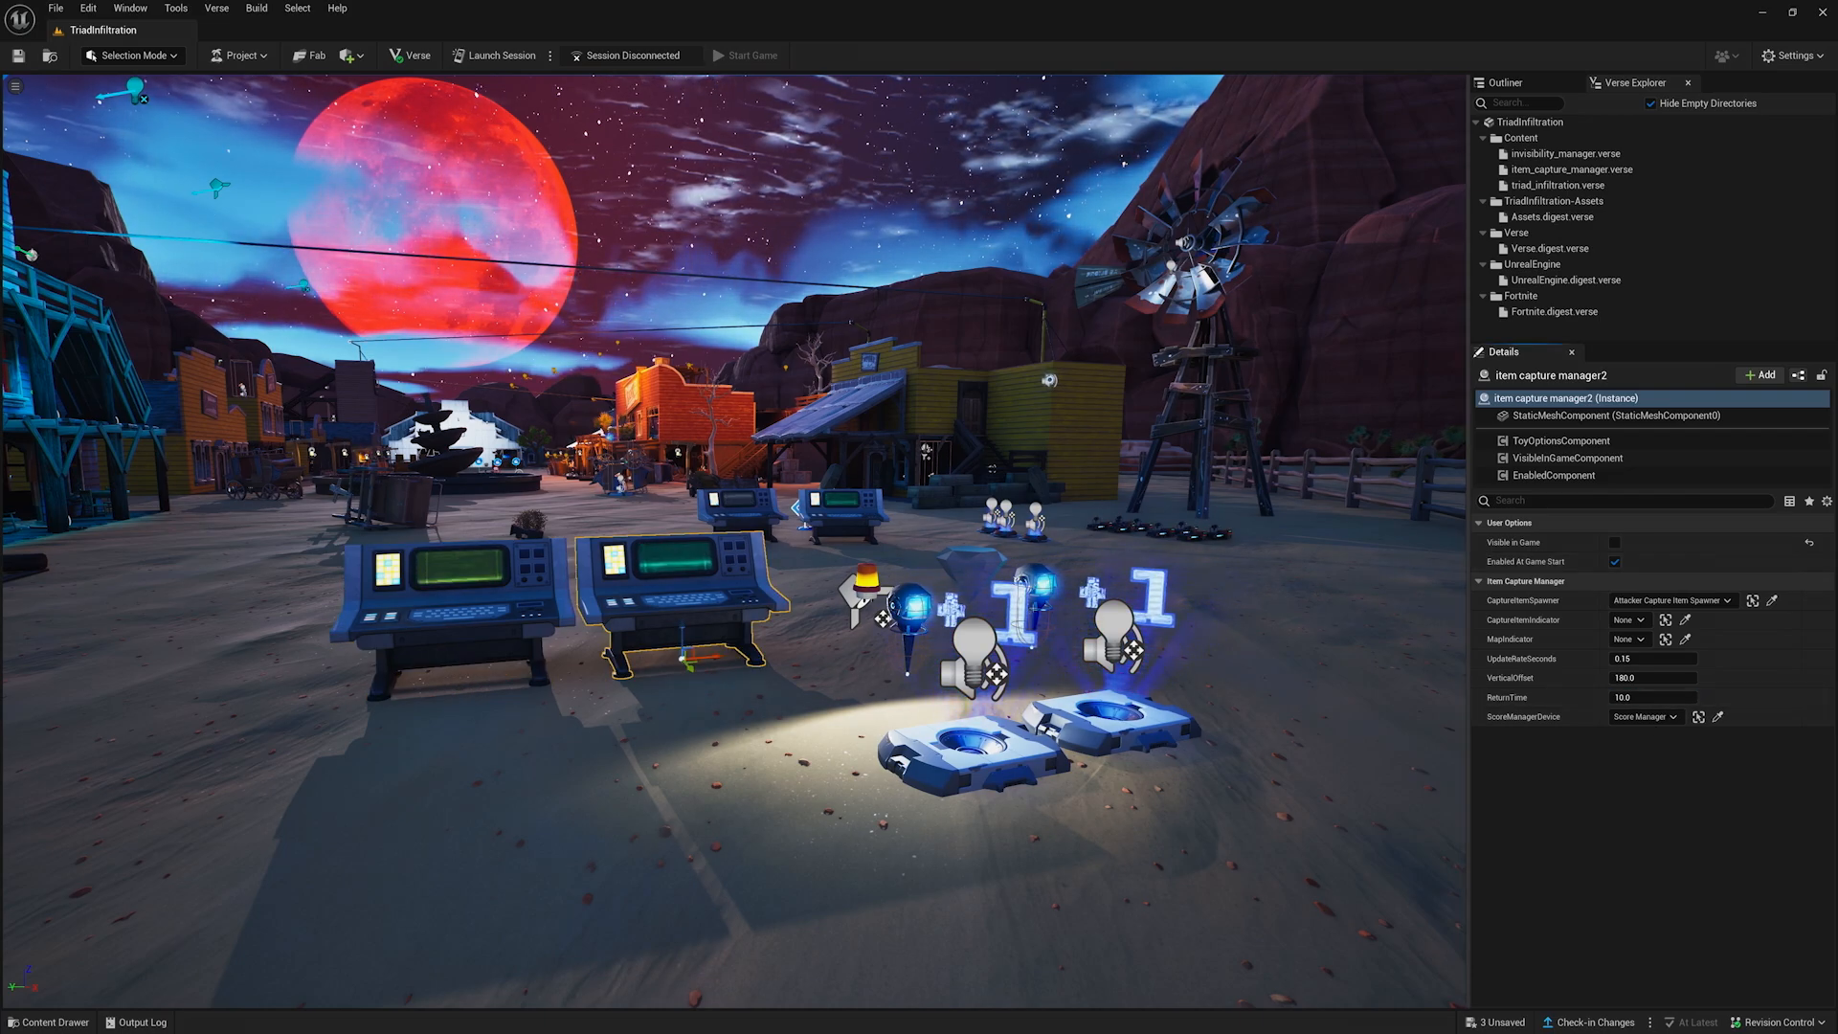
left_click(907, 615)
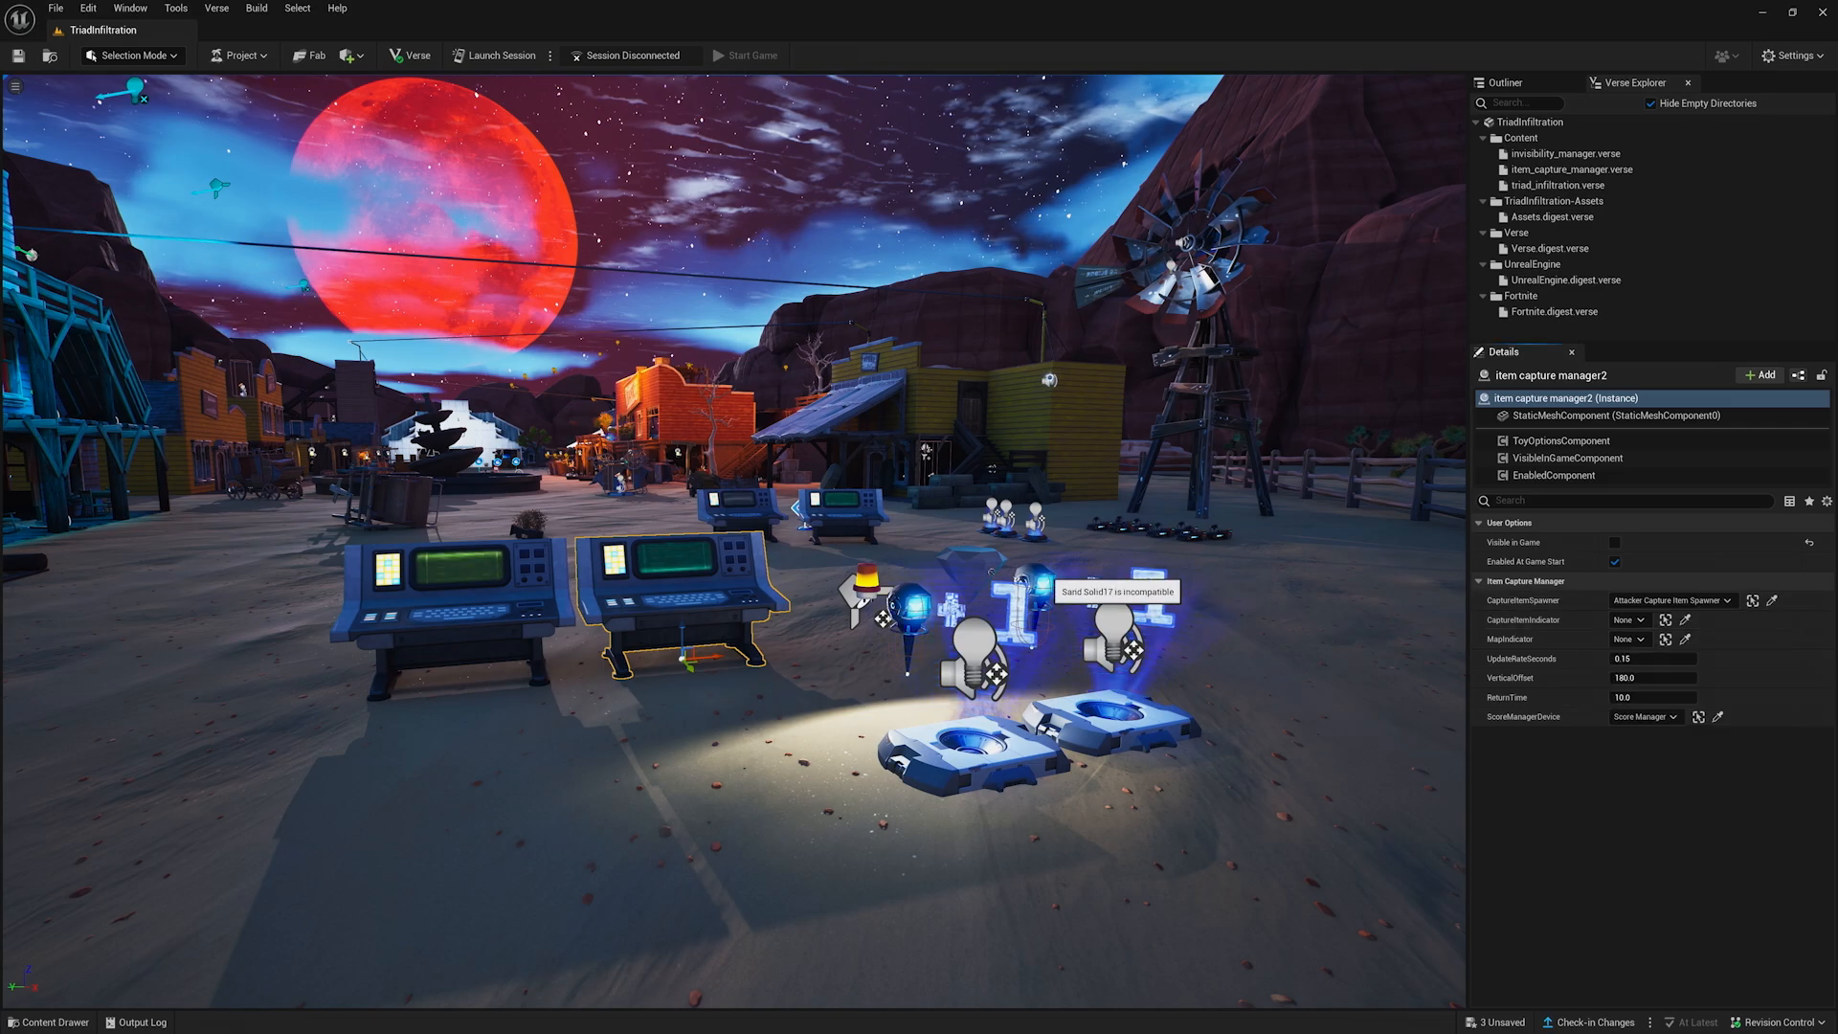
left_click(1627, 637)
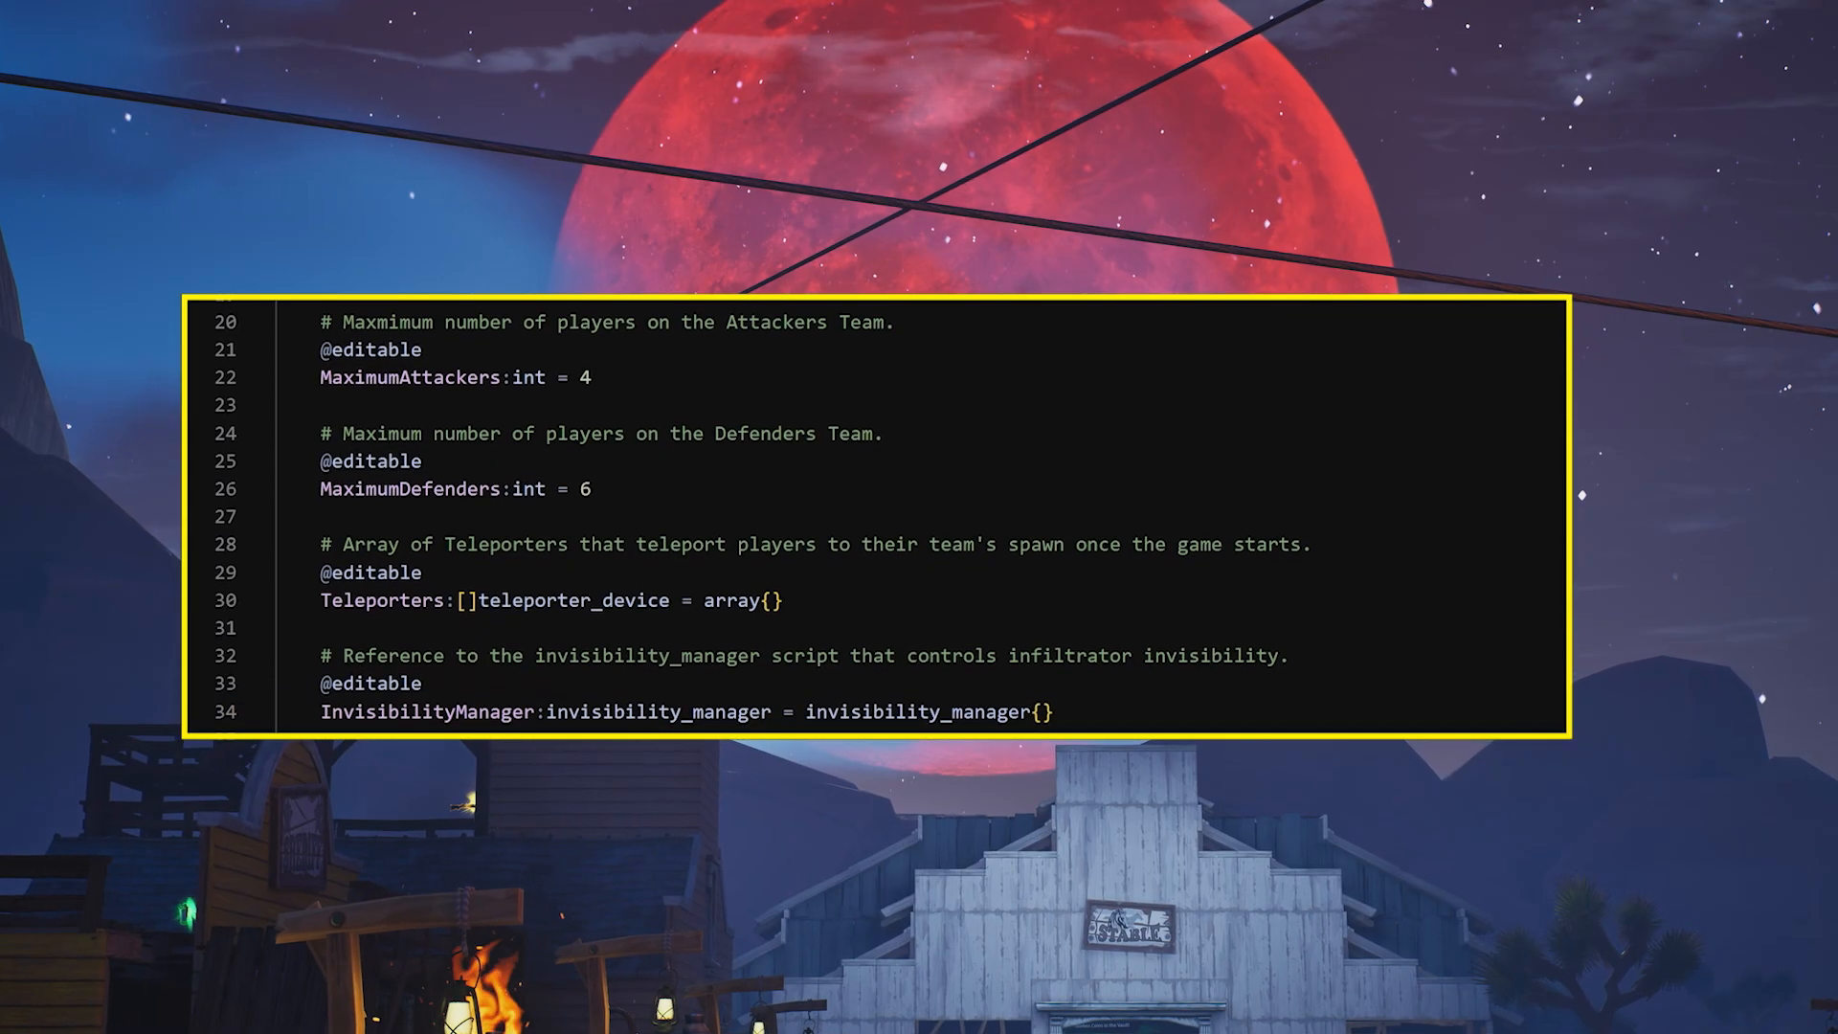
- Select the Infiltrator Intro cinematic sequence device in the viewport to view its teleport-triggered playback settings
scroll("down", 3)
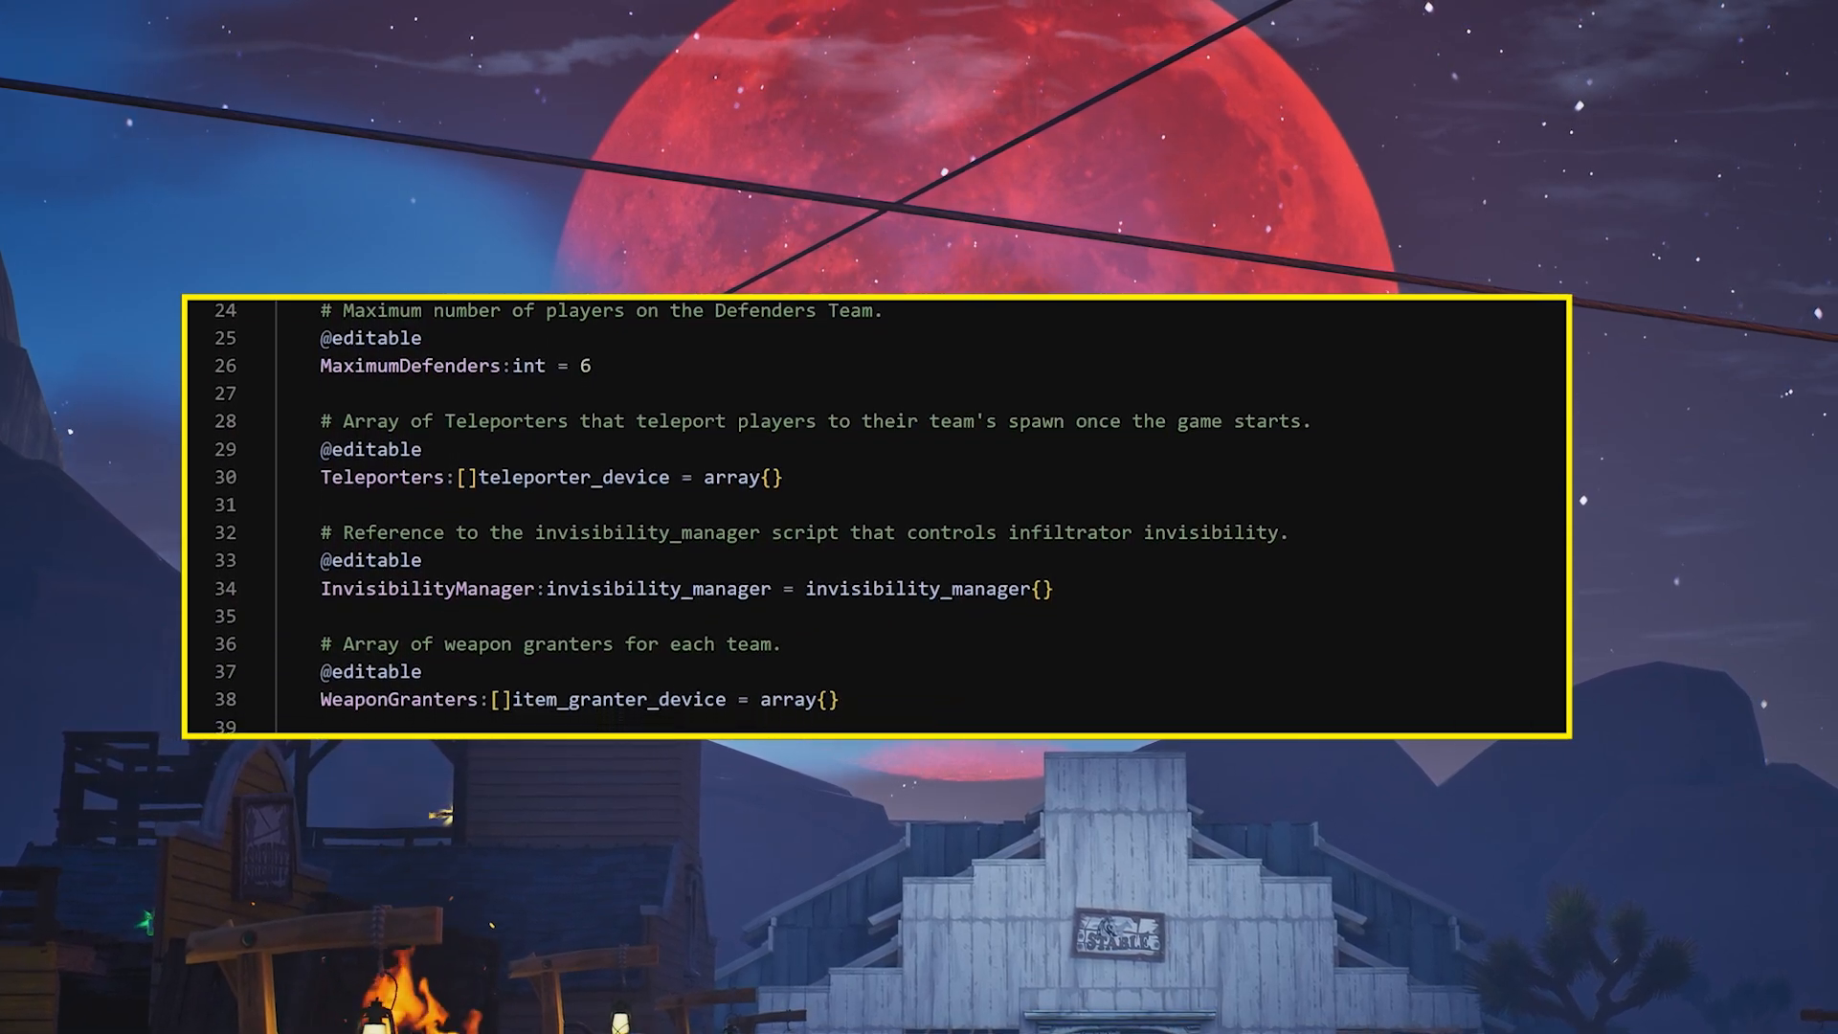
scroll("down", 3)
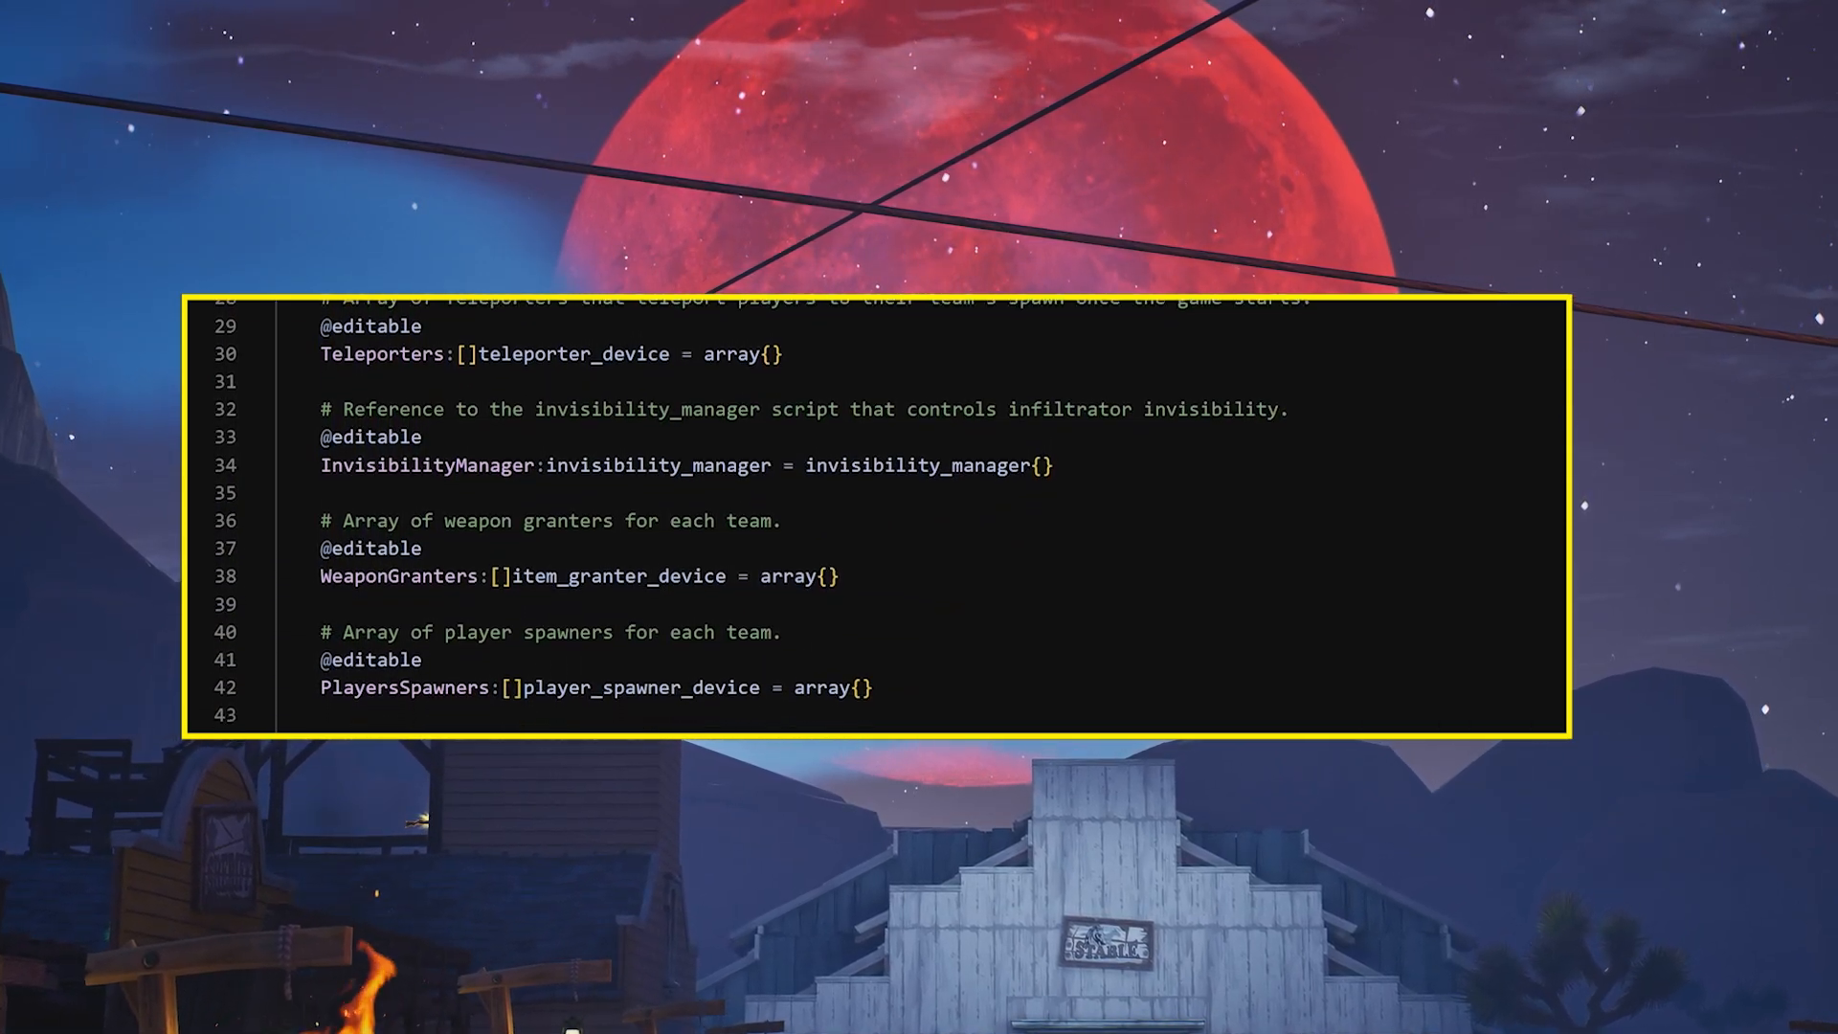
scroll("down", 3)
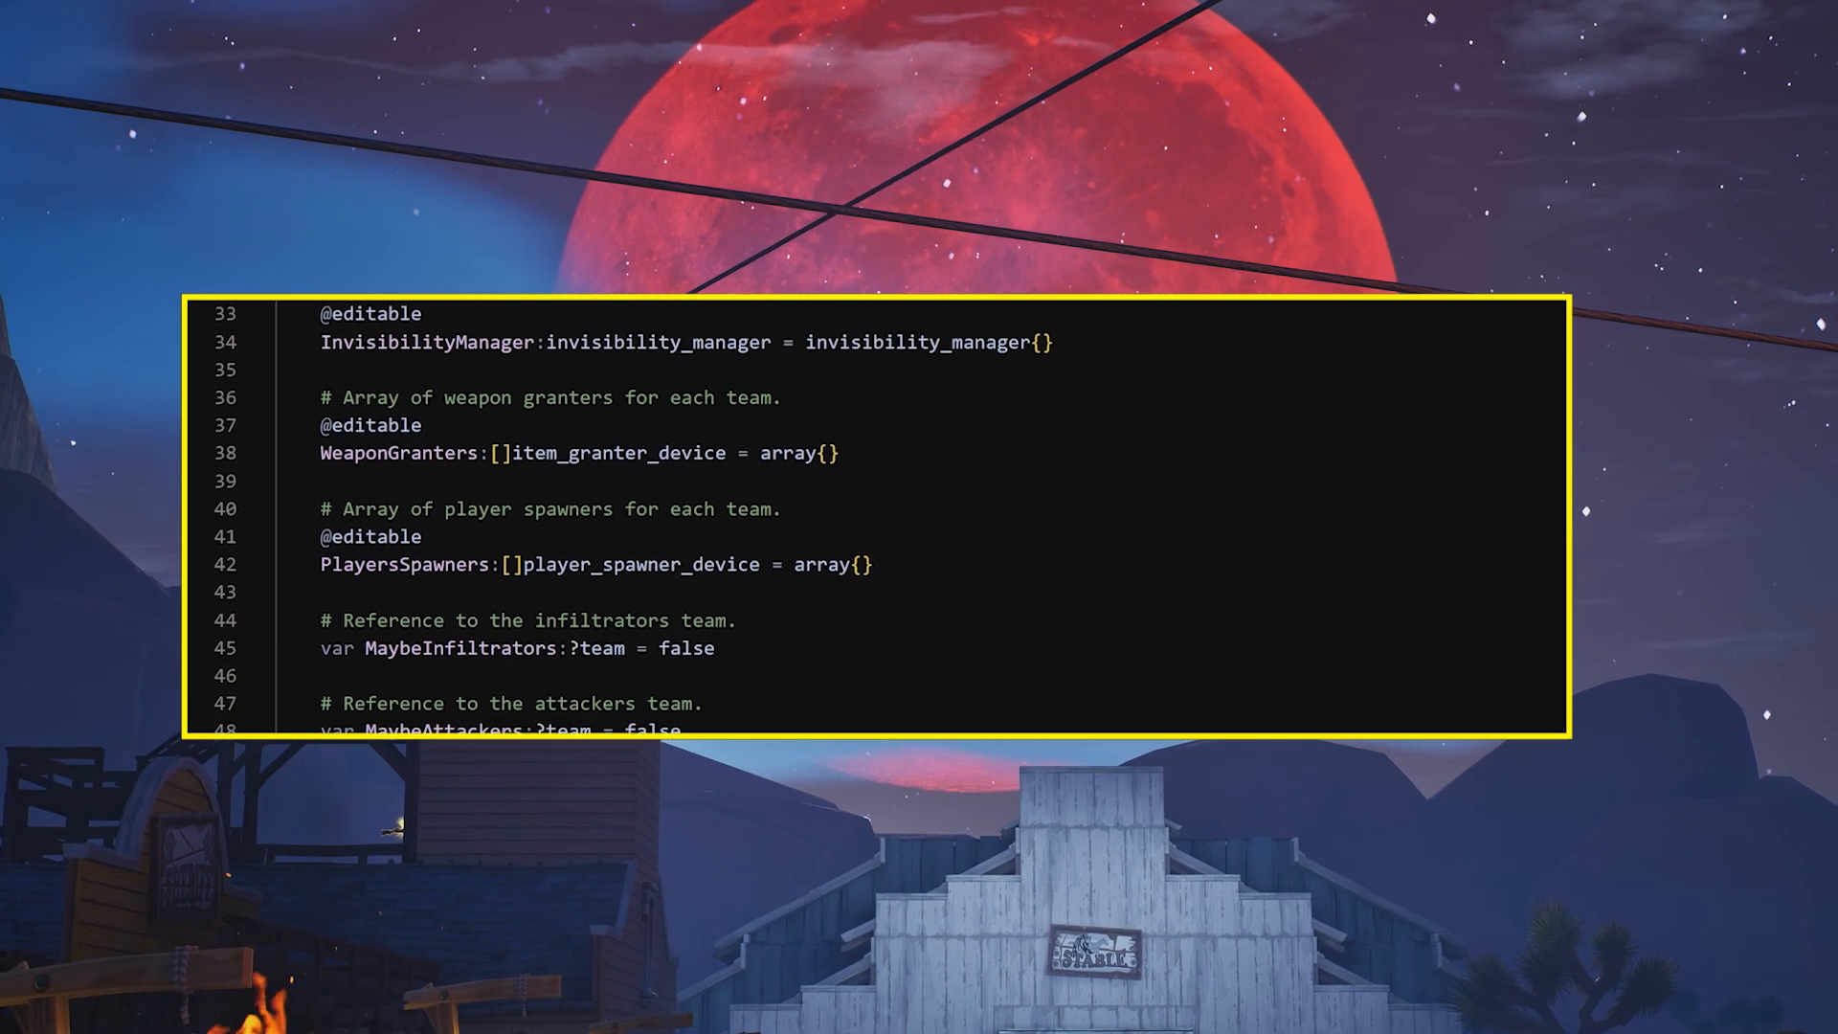
scroll("down", 3)
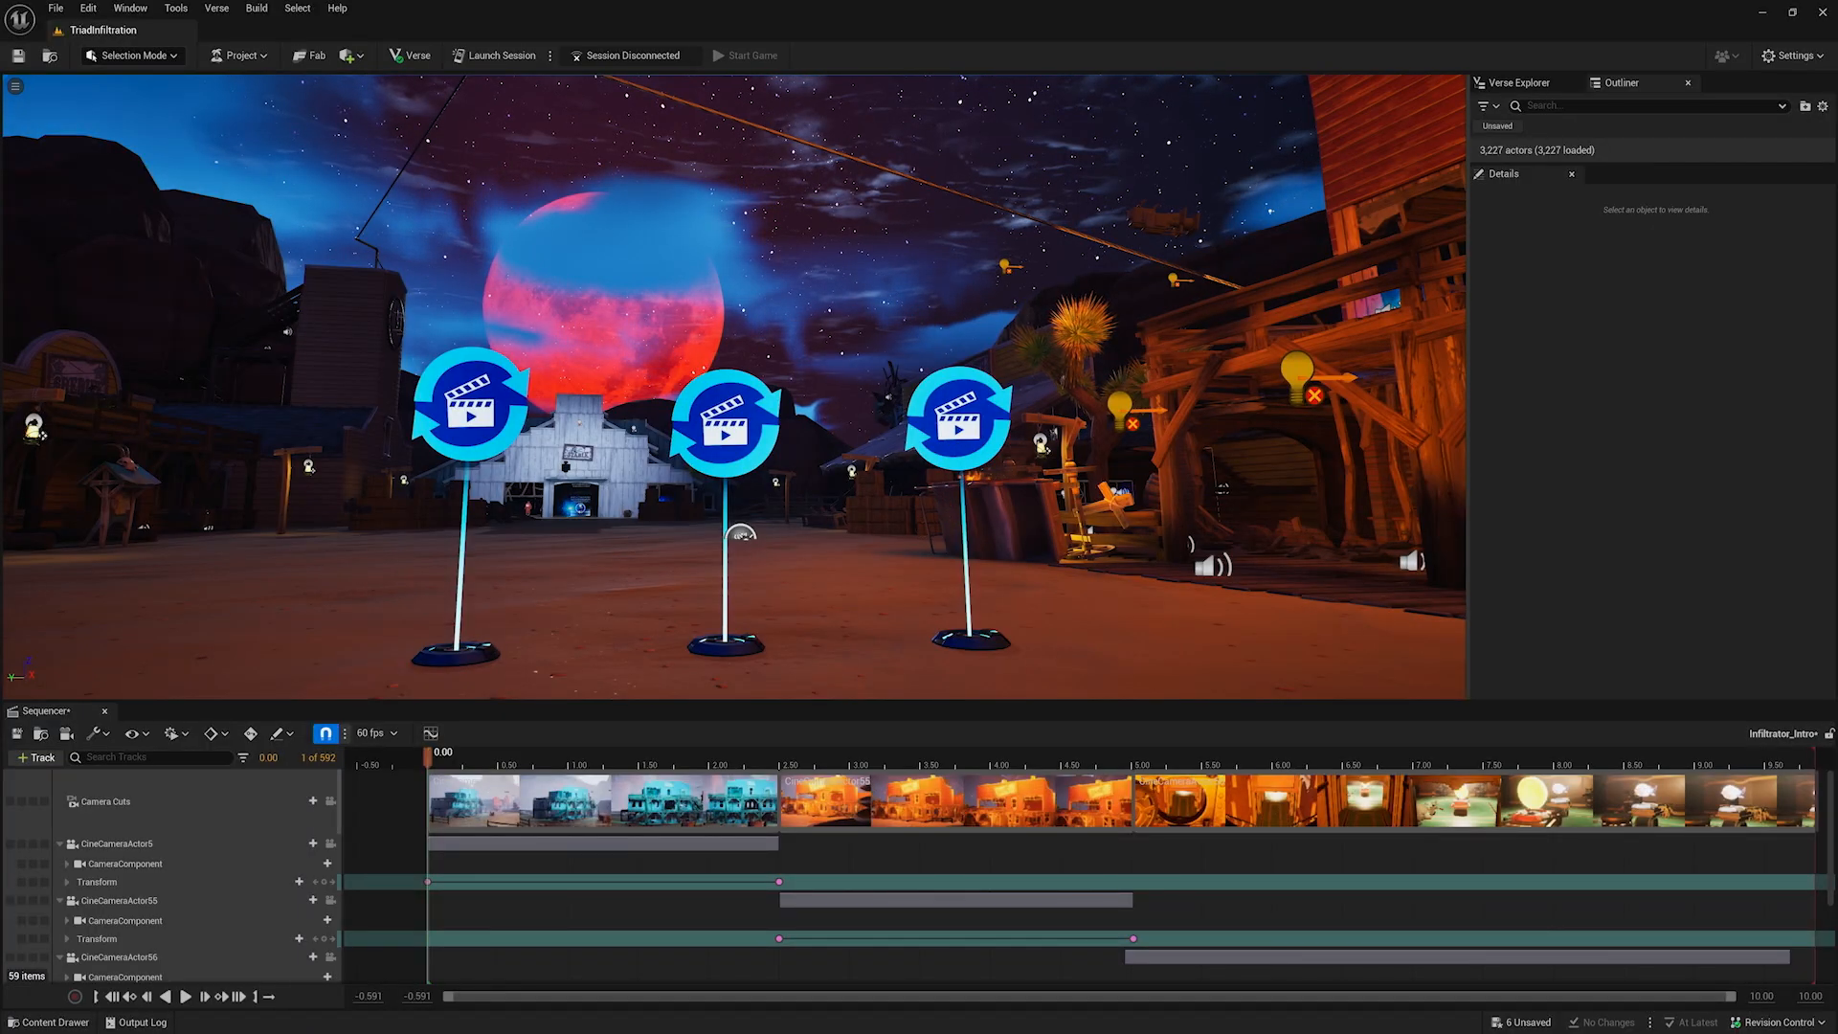
left_click(724, 421)
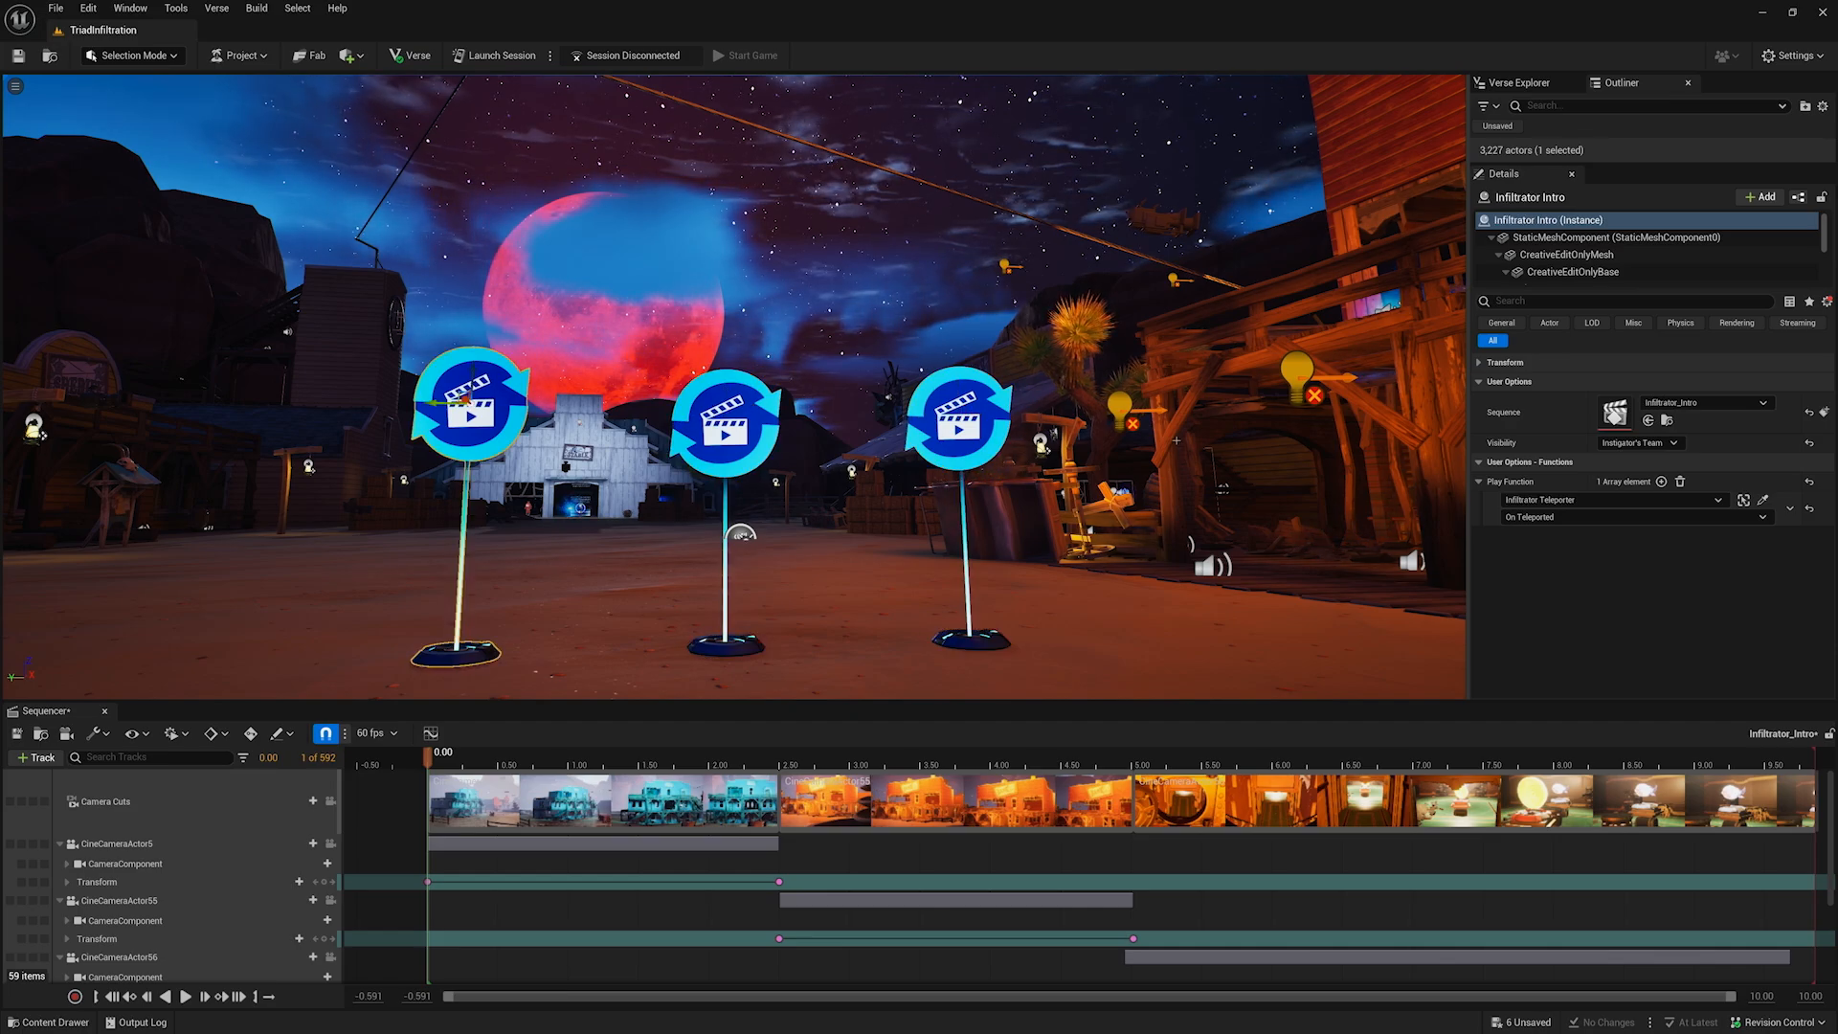
left_click(750, 55)
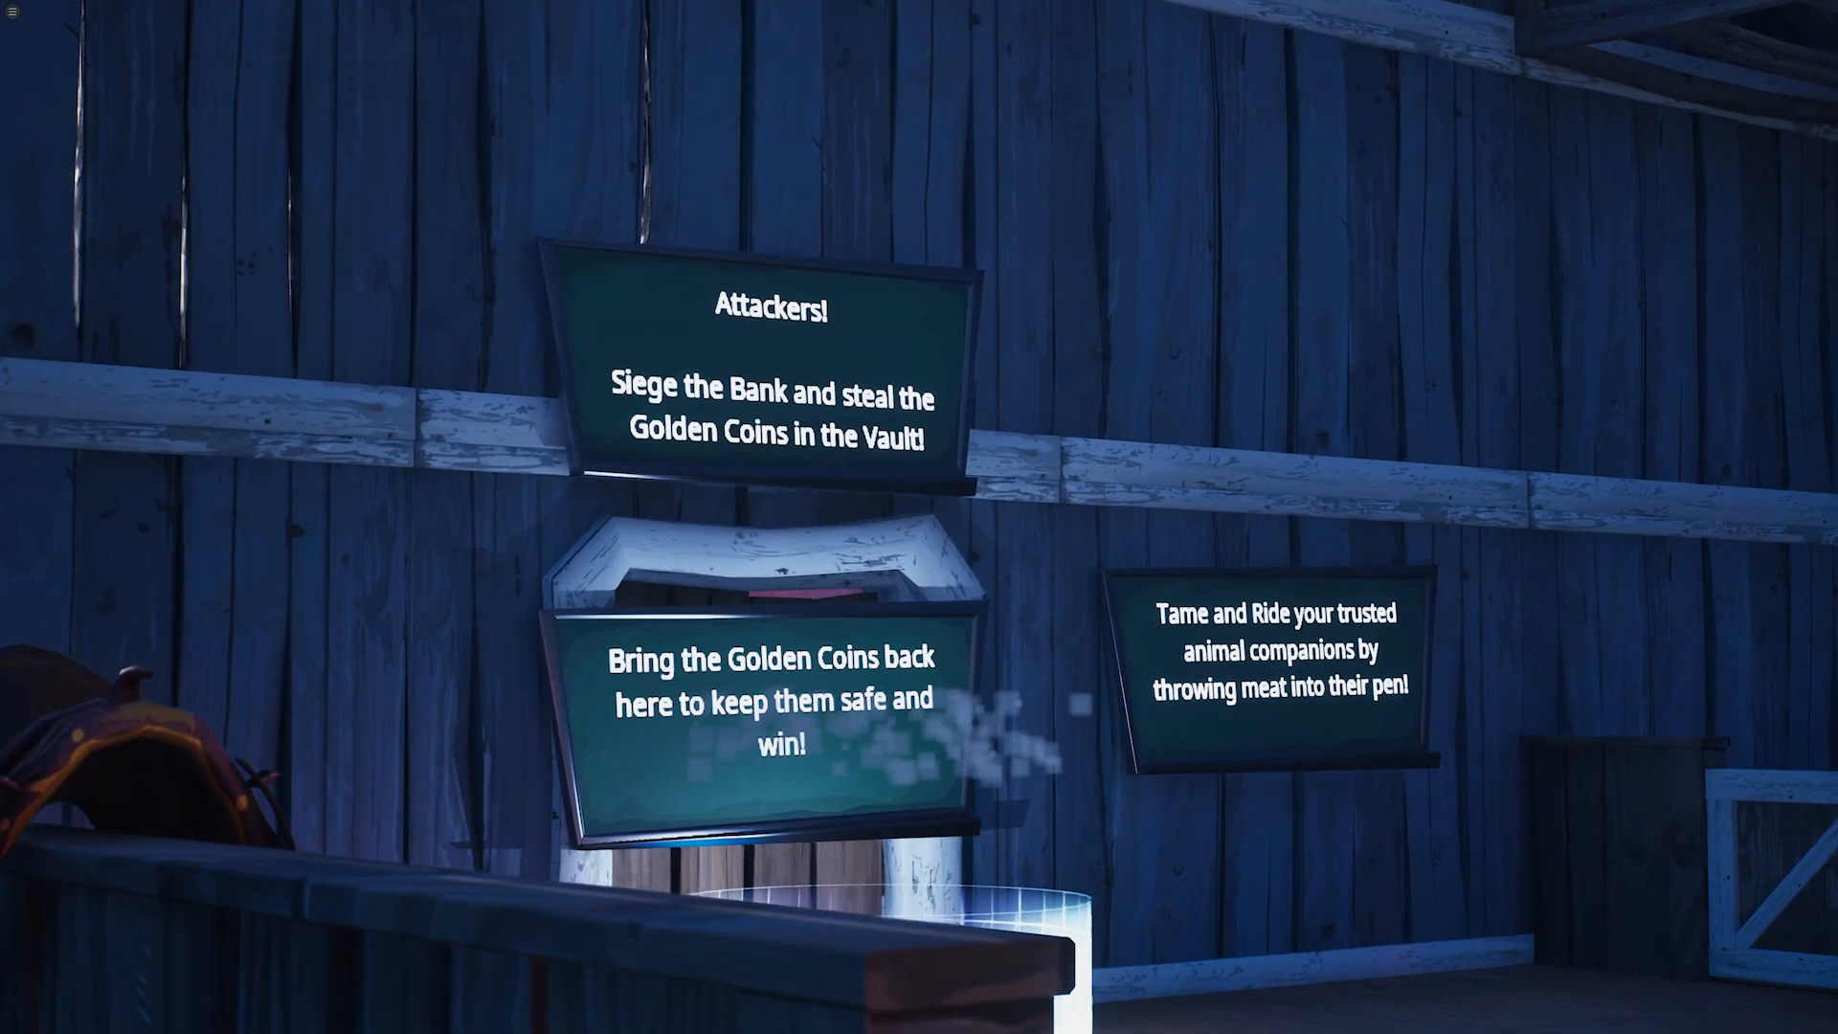
mouse_move(919, 517)
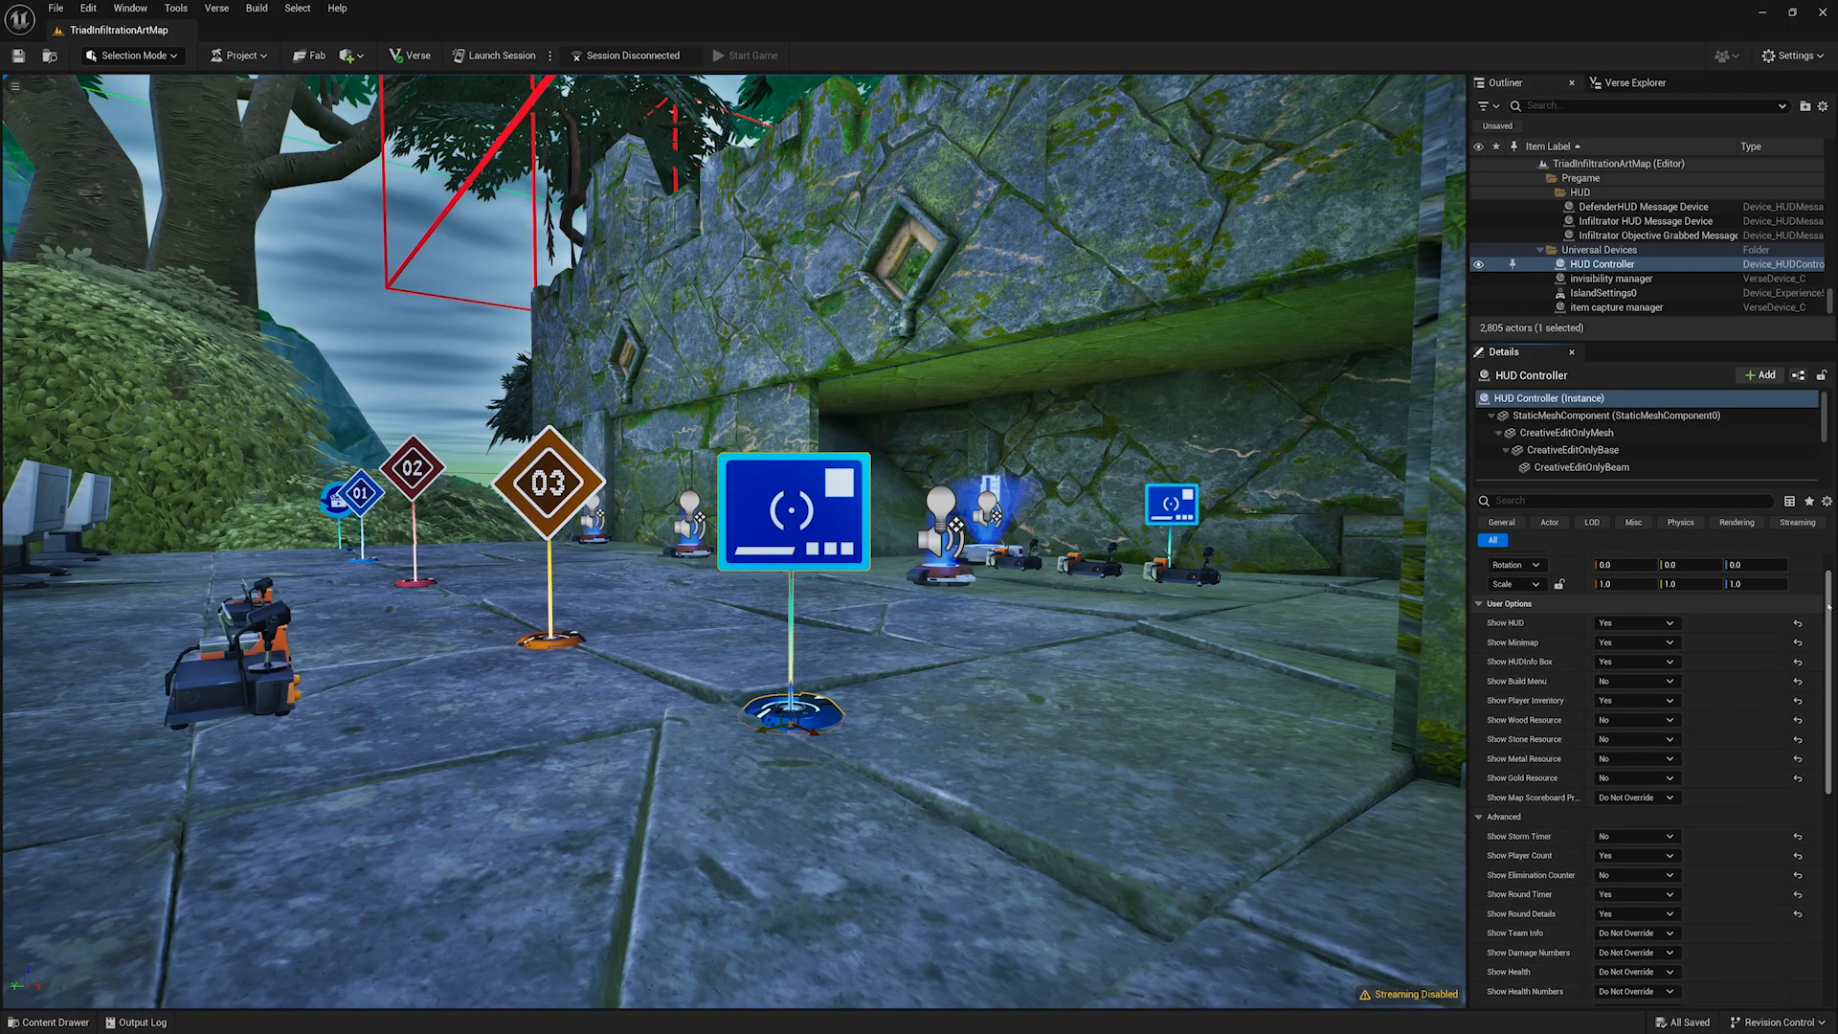
scroll("down", 3)
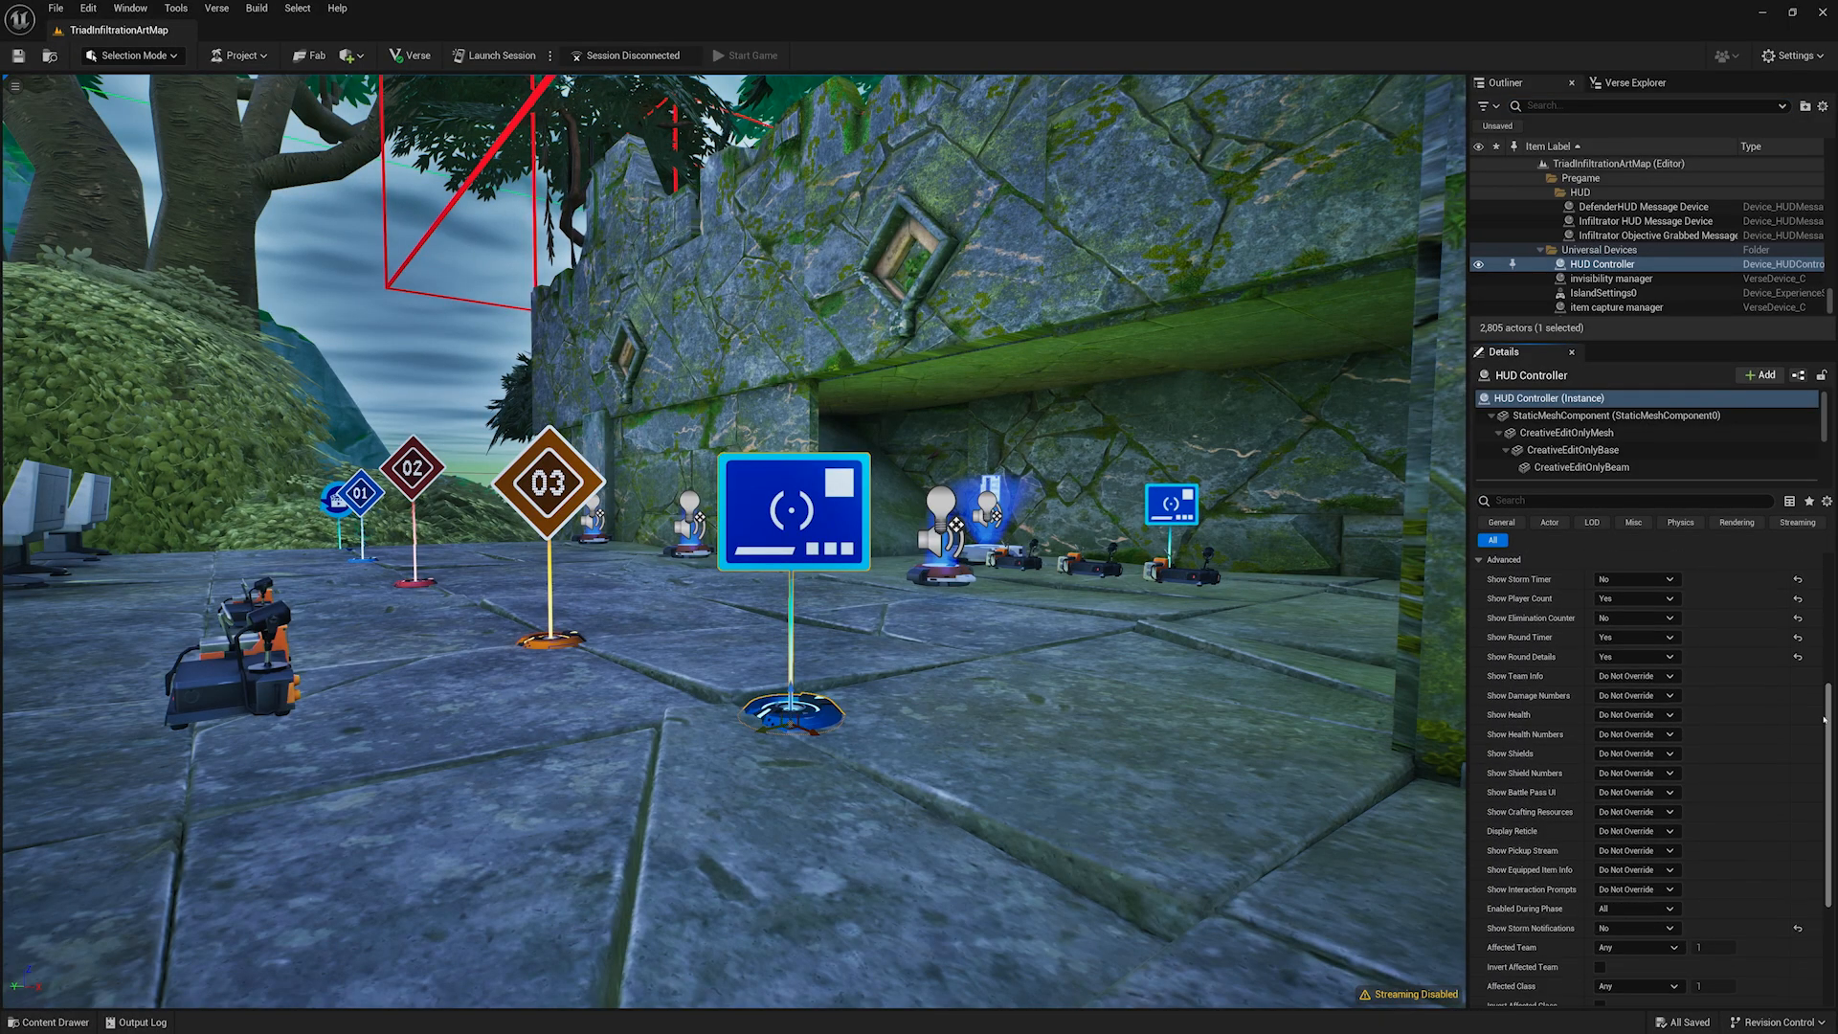
scroll("down", 3)
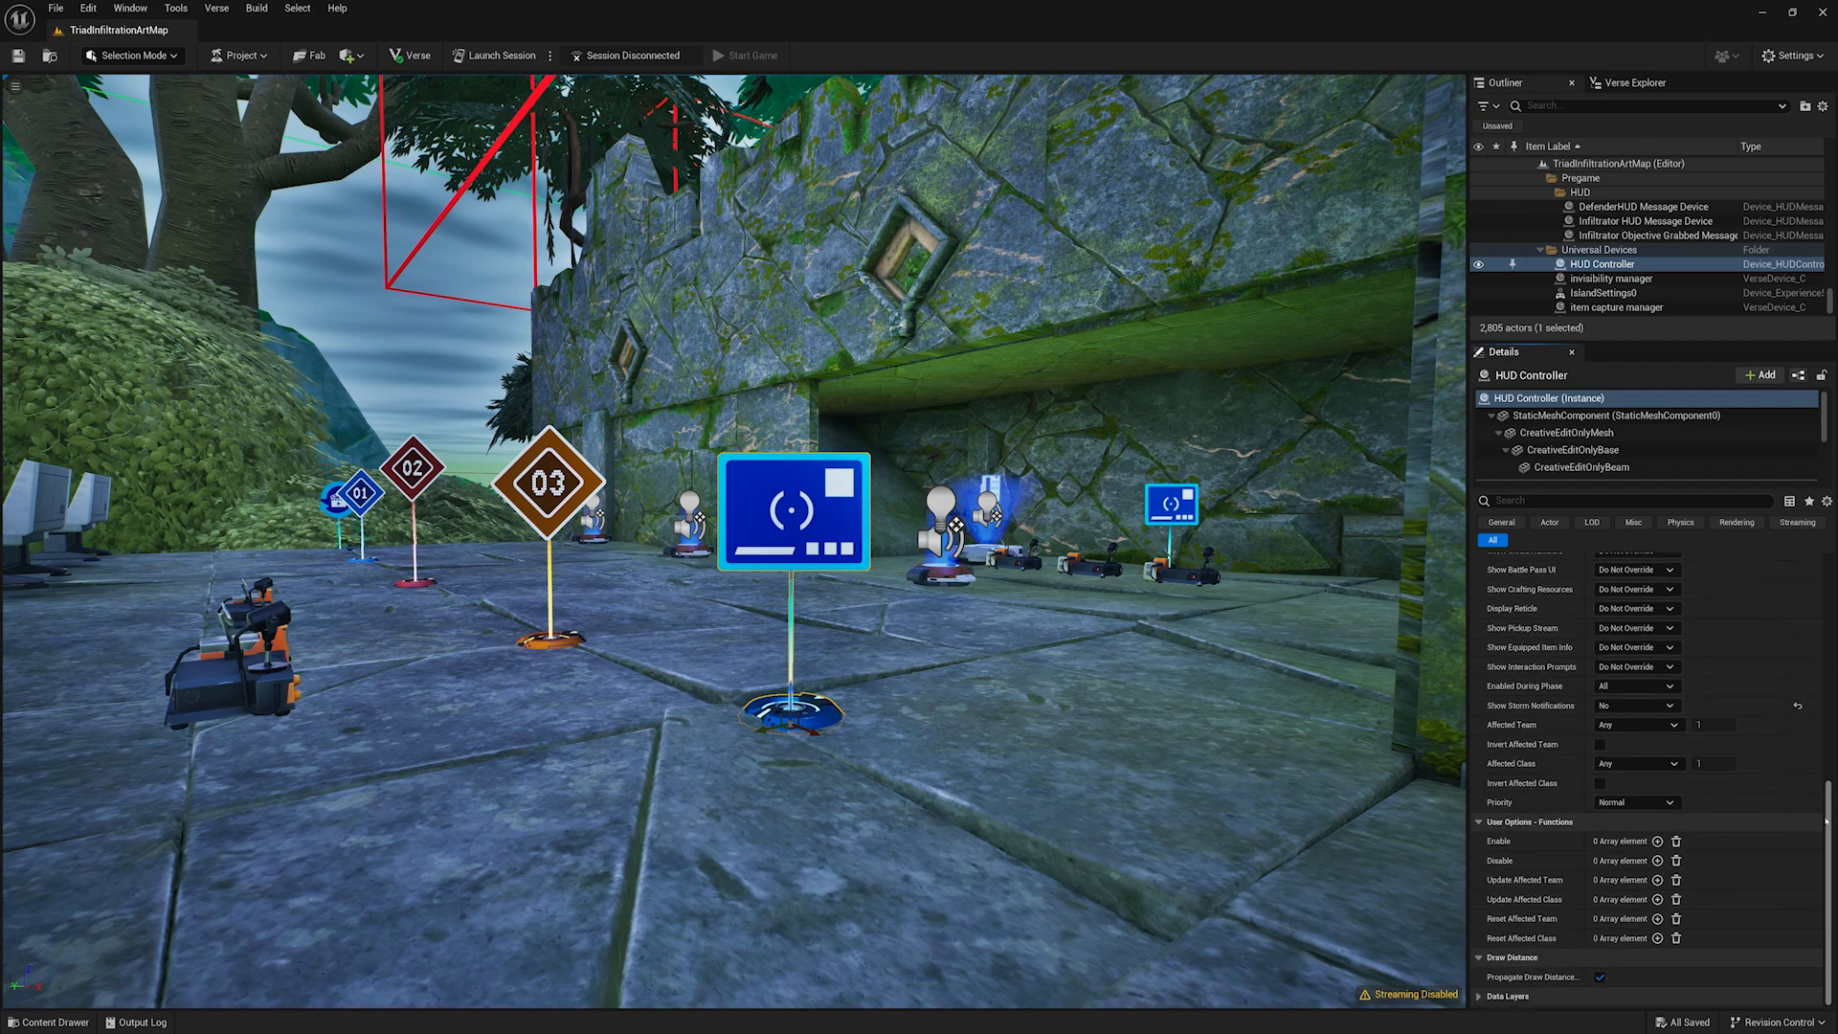